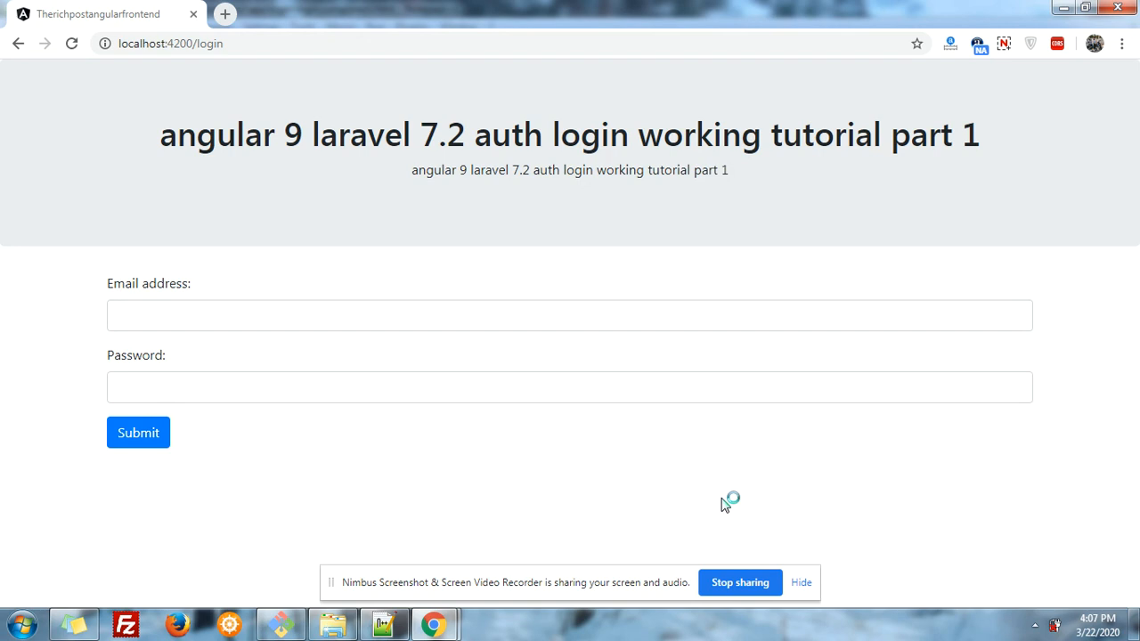
mouse_move(725, 506)
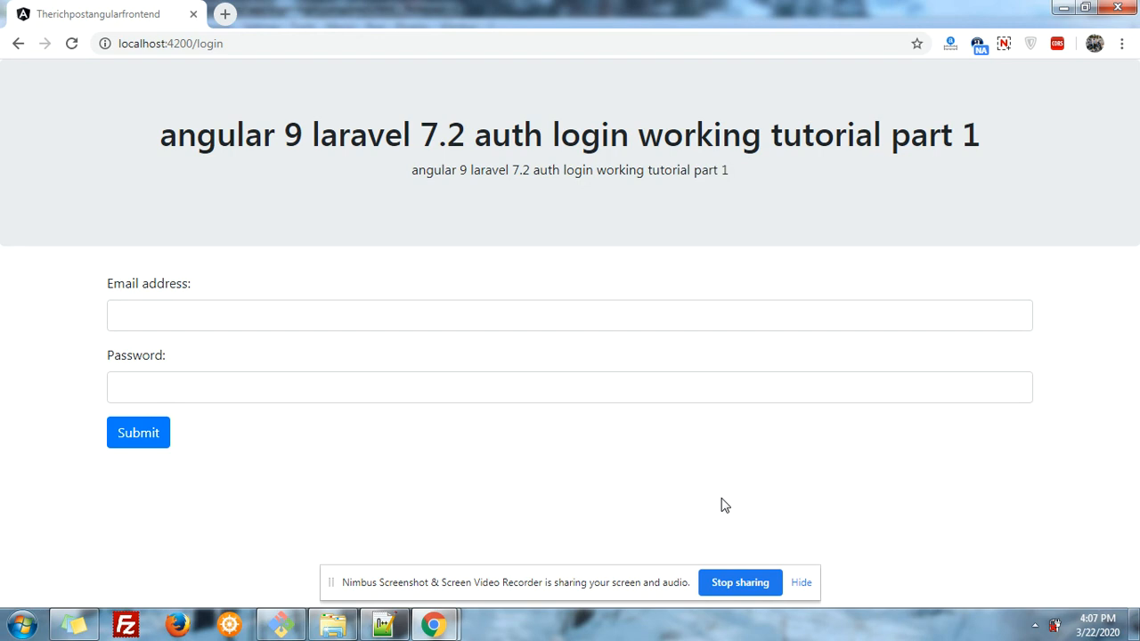
mouse_move(891, 347)
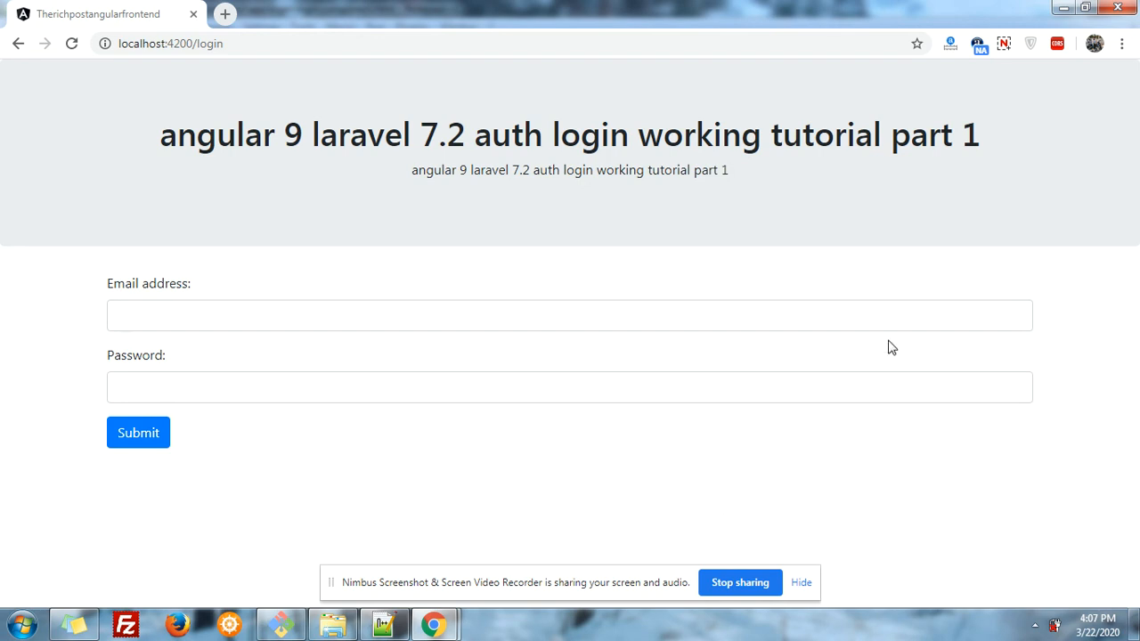
mouse_move(200, 424)
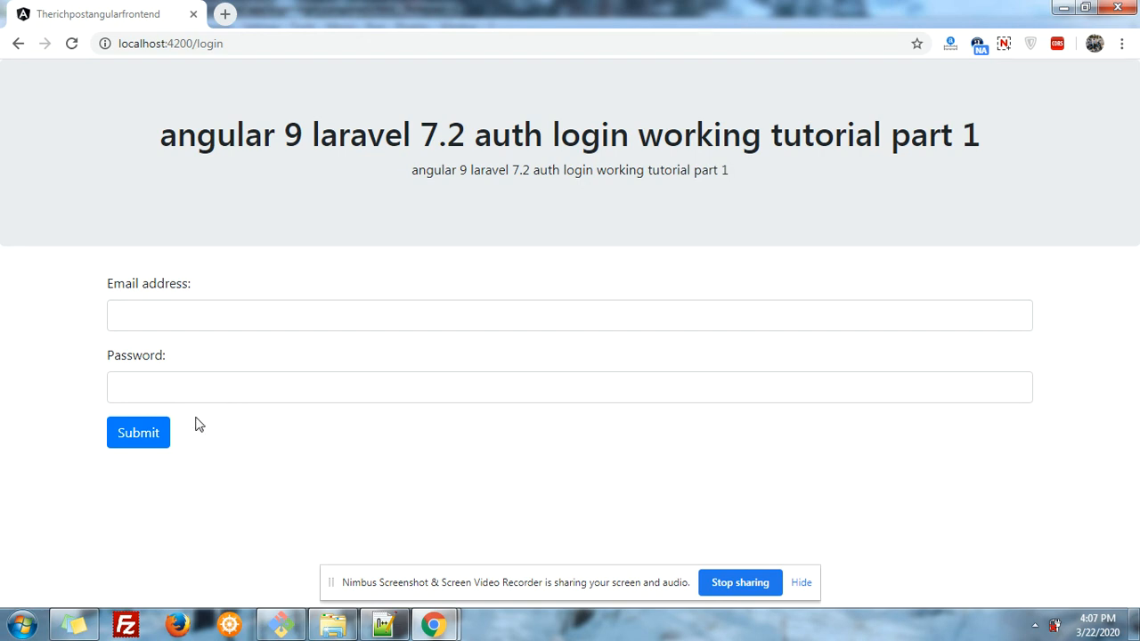
Submit the empty form for validation messages, then try invalid emails 'sfsfsfs' and 'klklklk'.
left_click(139, 433)
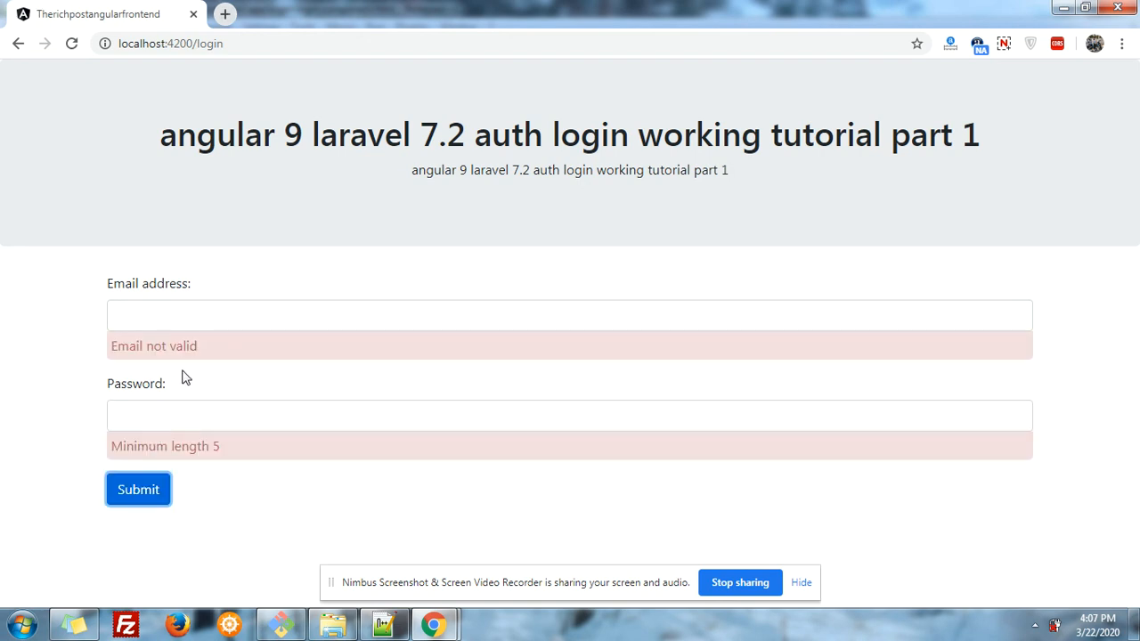
type("sfsfsfs")
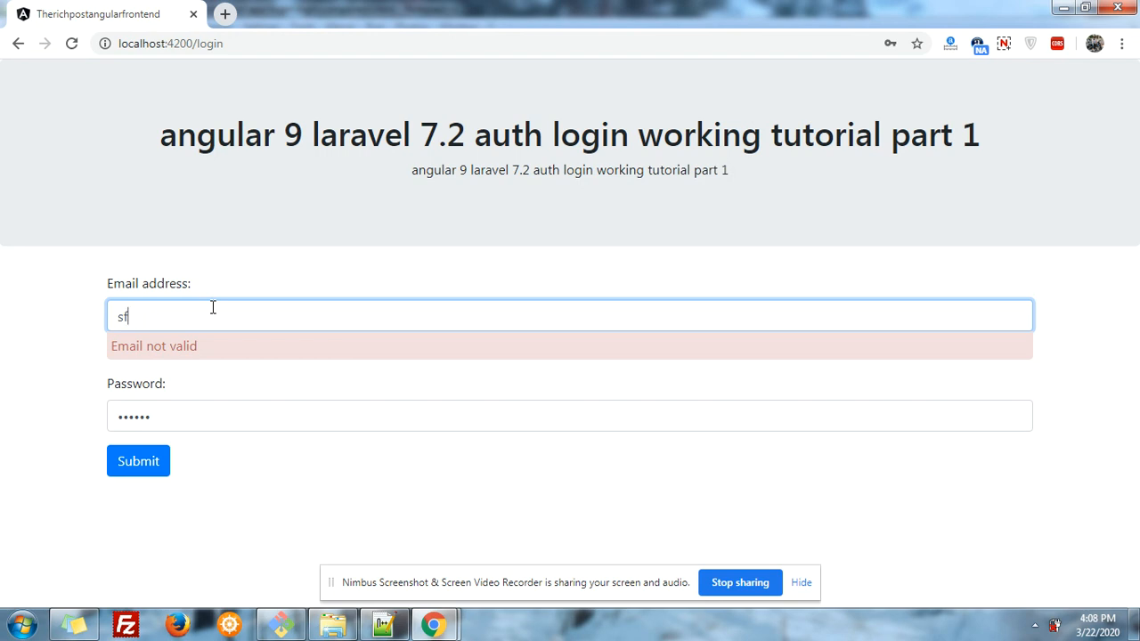
key("Backspace")
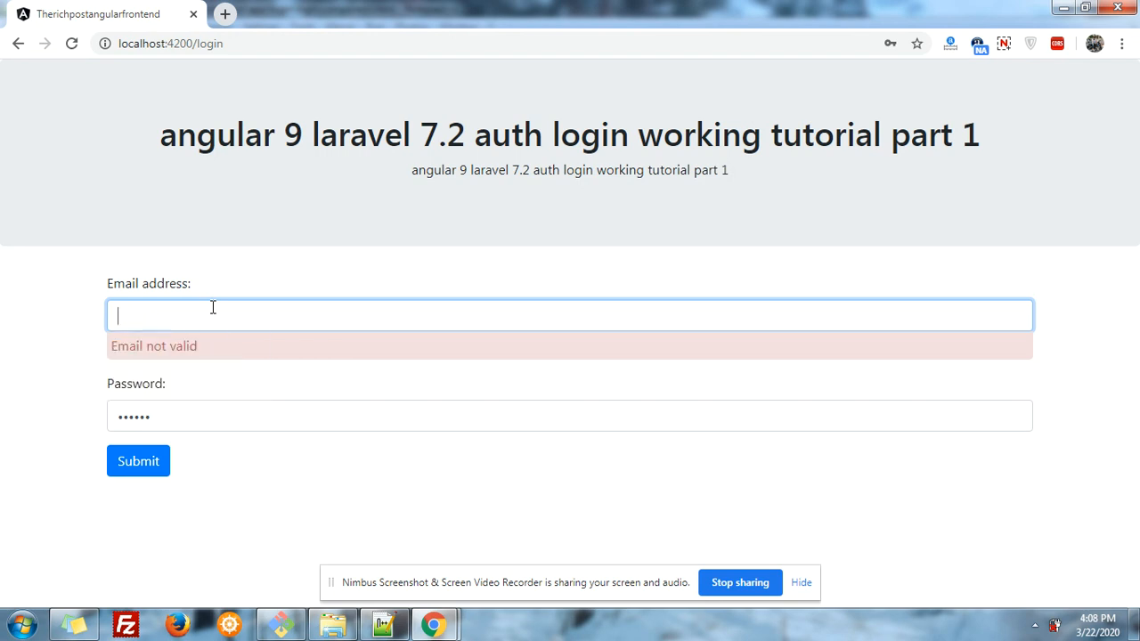
type("klklklk")
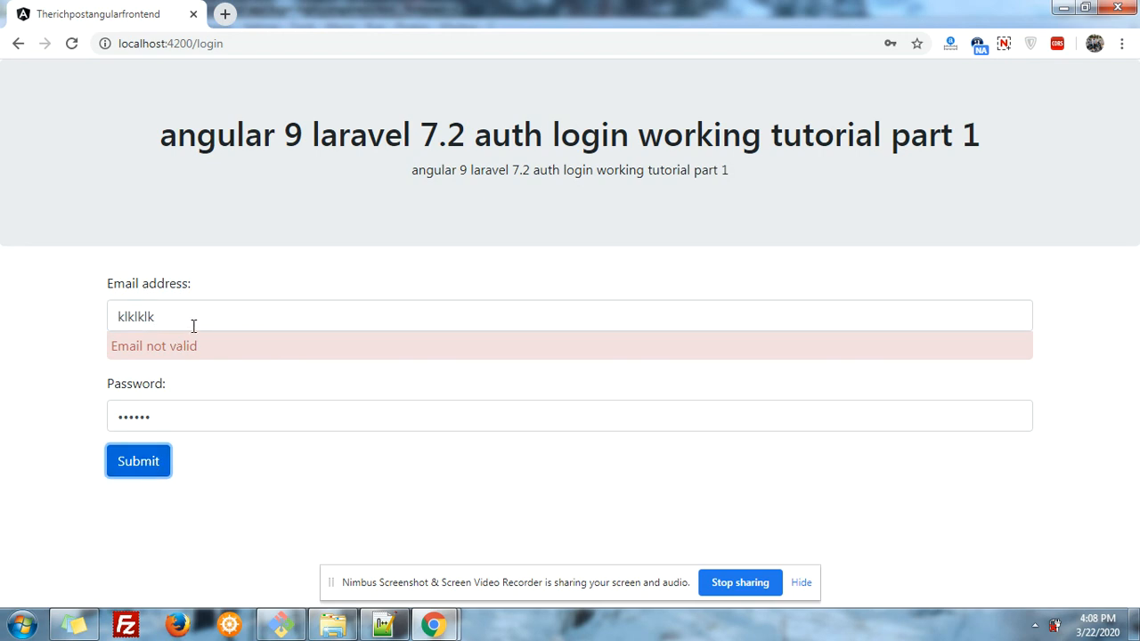
Fill the email field with a saved autofill address so the password fills too.
left_click(570, 315)
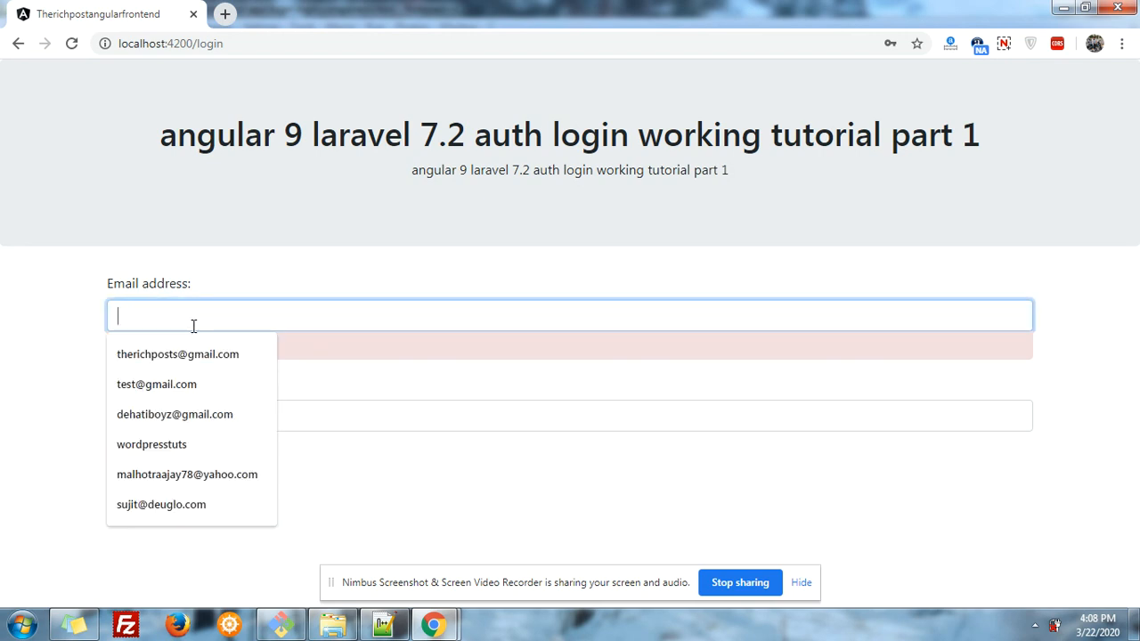
left_click(178, 353)
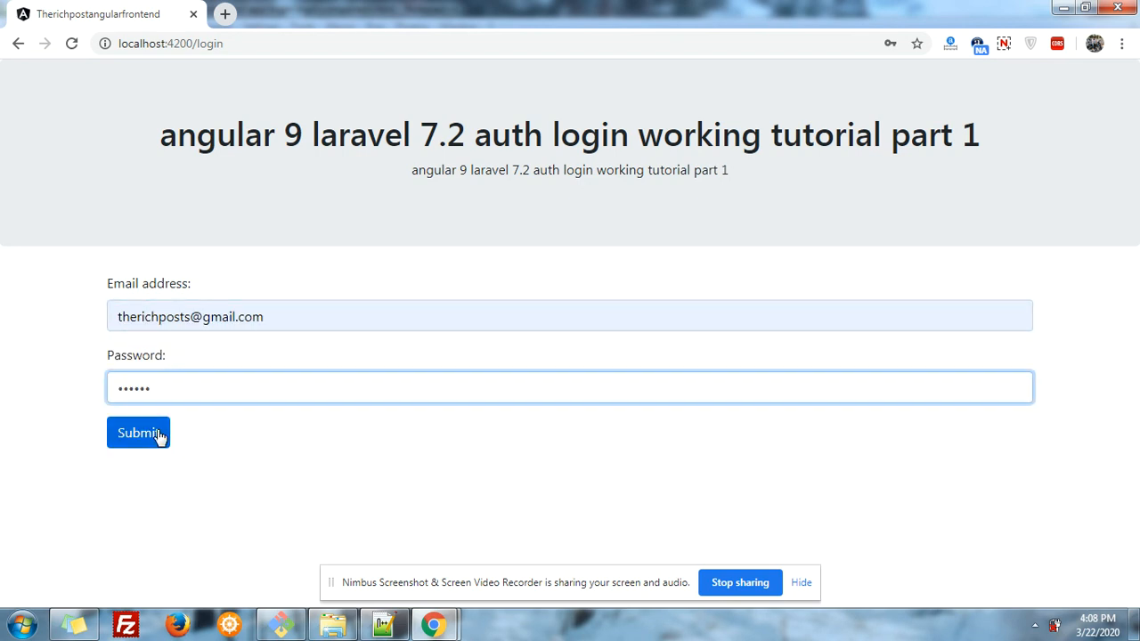
Submit the filled login form and bring up DevTools docked below the page.
left_click(139, 433)
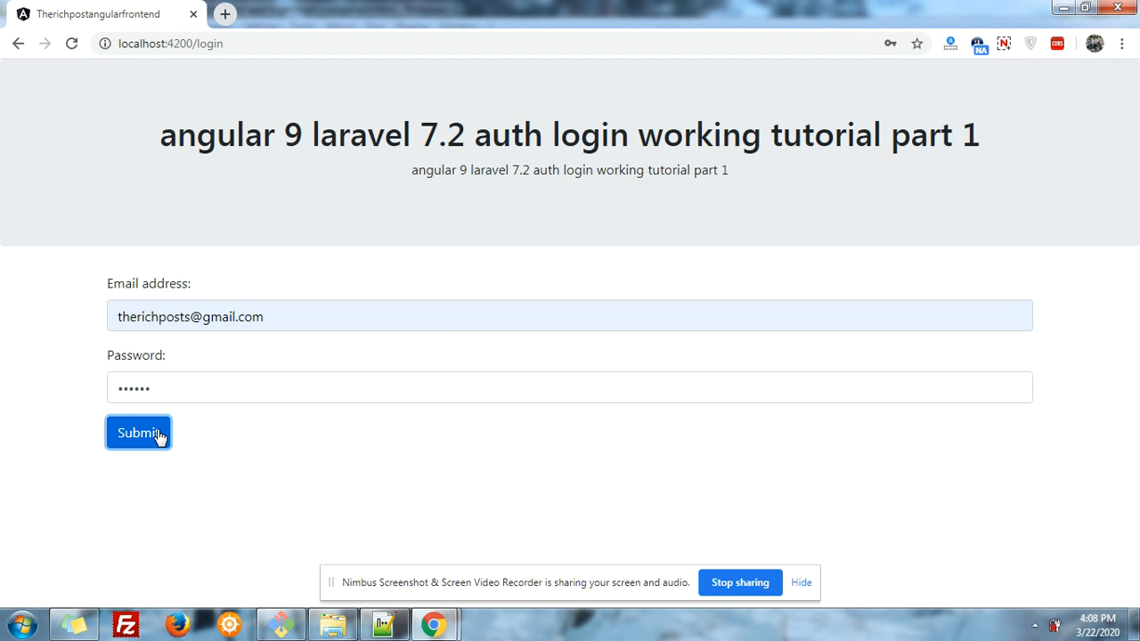
key("F12")
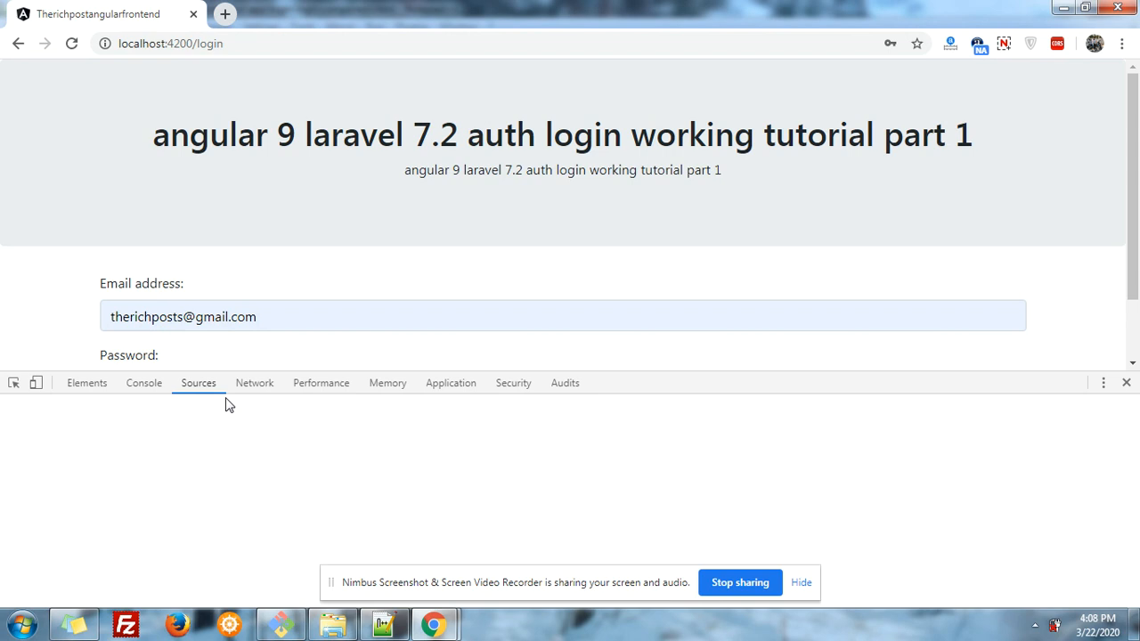
Record the login request in the Network tab by resubmitting, then select it; an error alert shows.
left_click(253, 383)
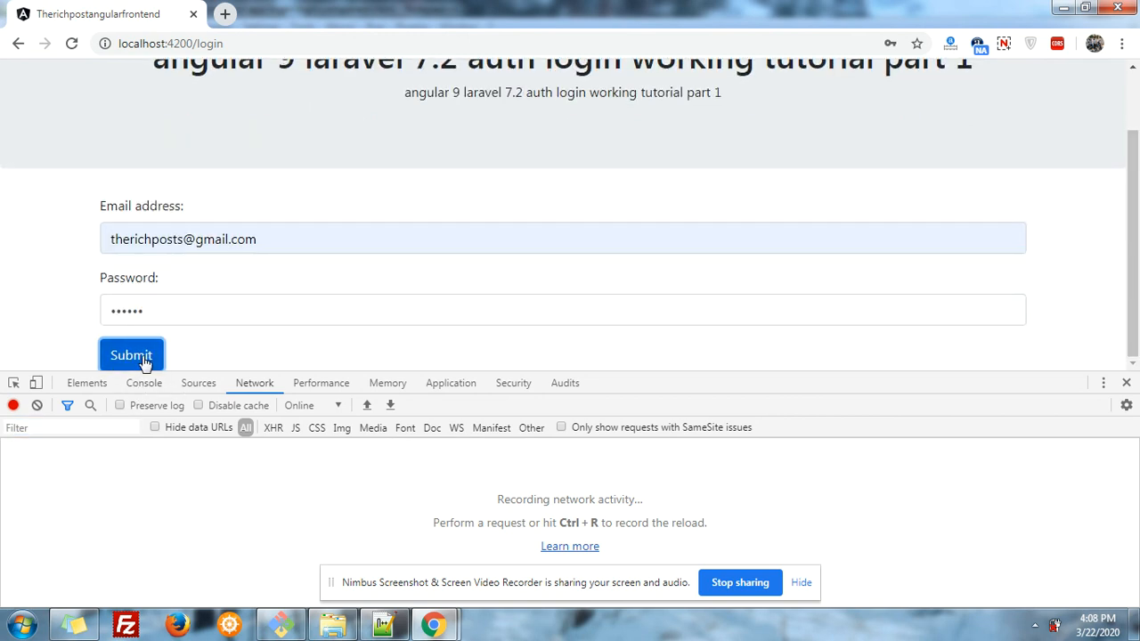
left_click(132, 356)
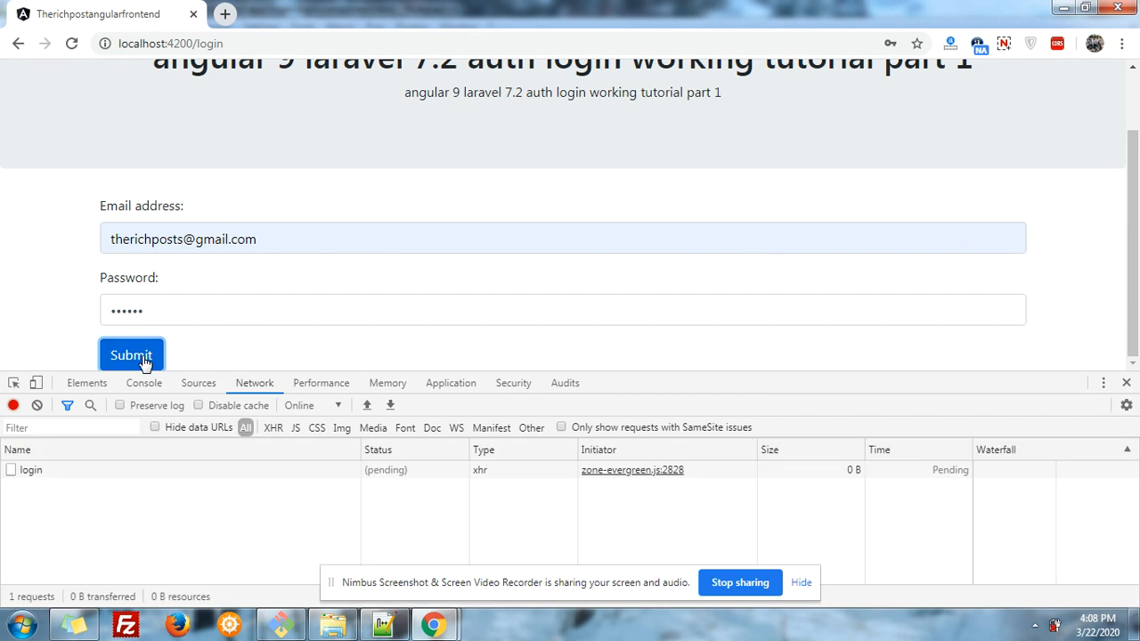
left_click(132, 355)
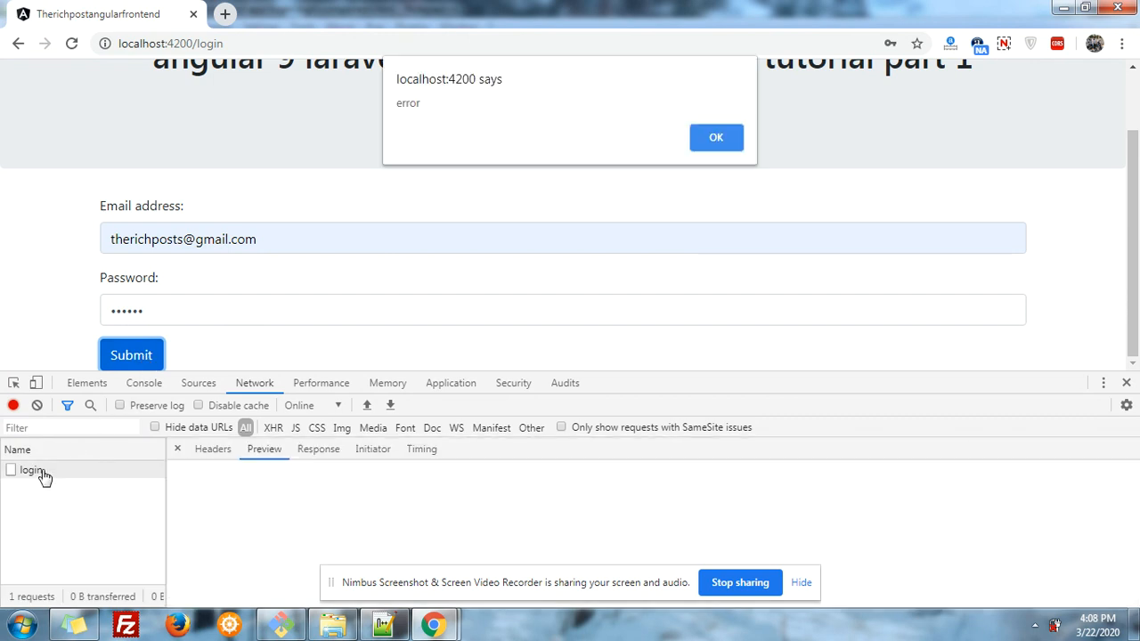
mouse_move(549, 170)
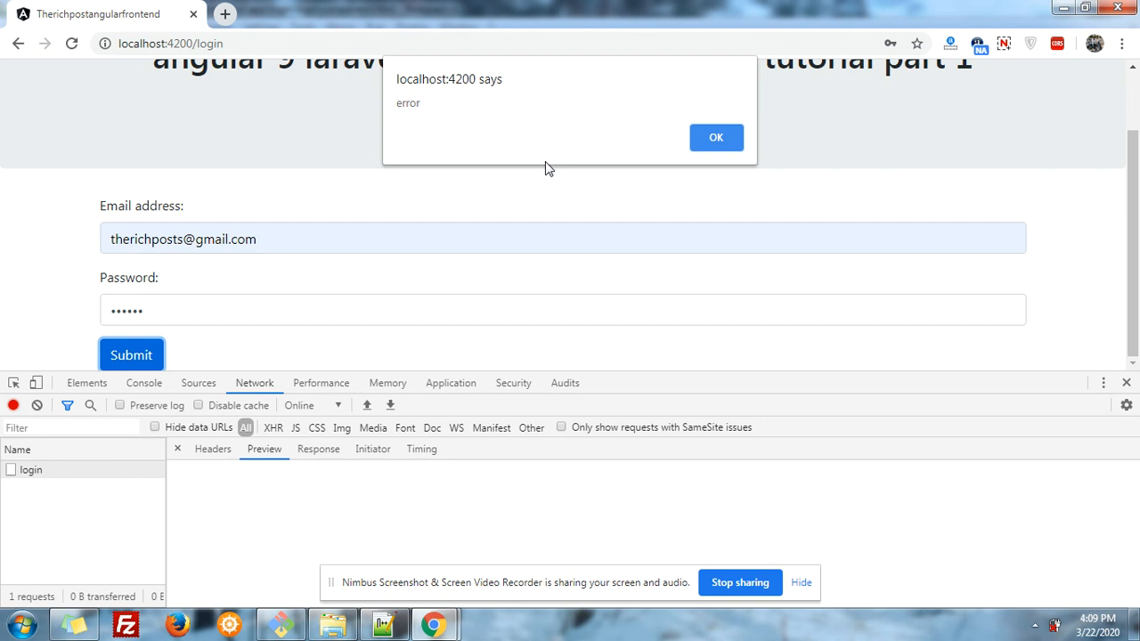
mouse_move(199, 383)
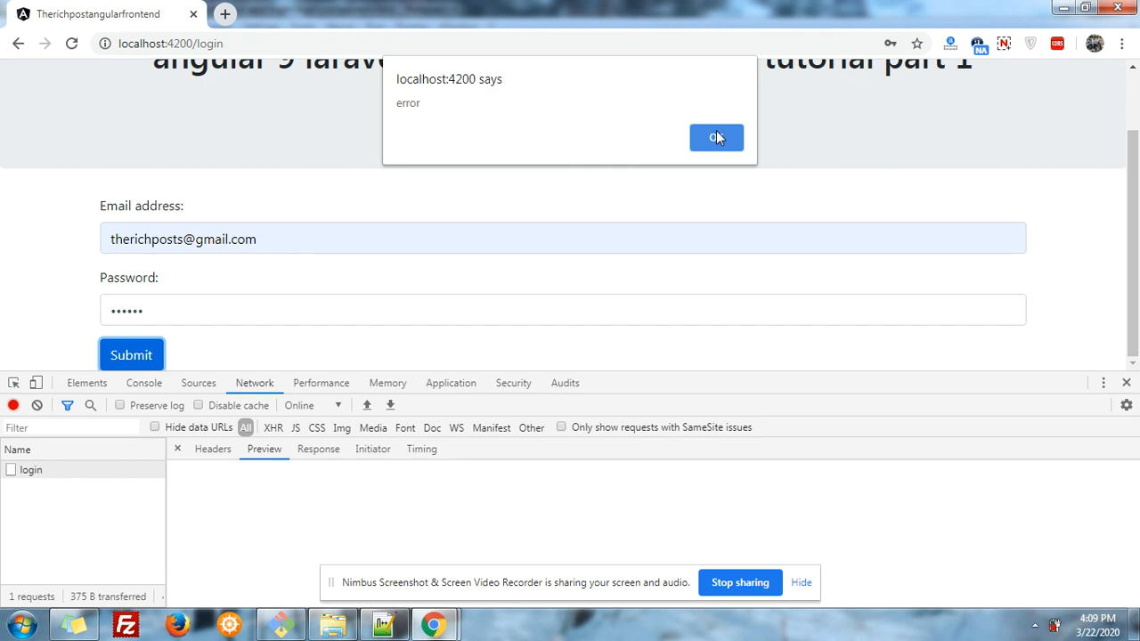
Dismiss the alert and read the login request's headers and its 'Unauthorized Access' preview.
left_click(716, 137)
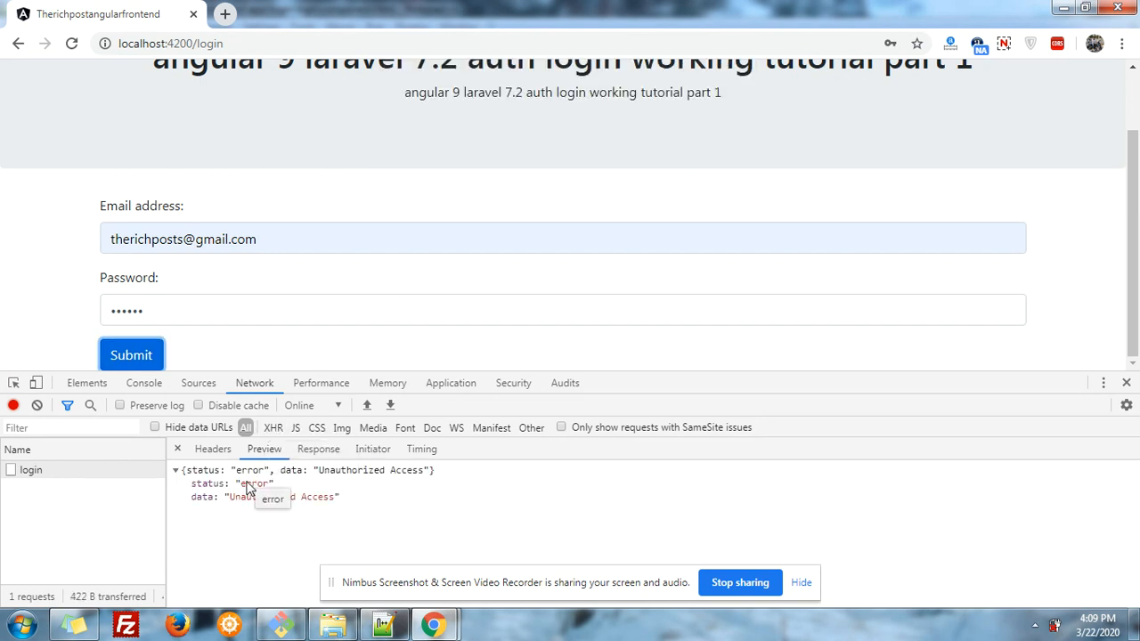
mouse_move(248, 497)
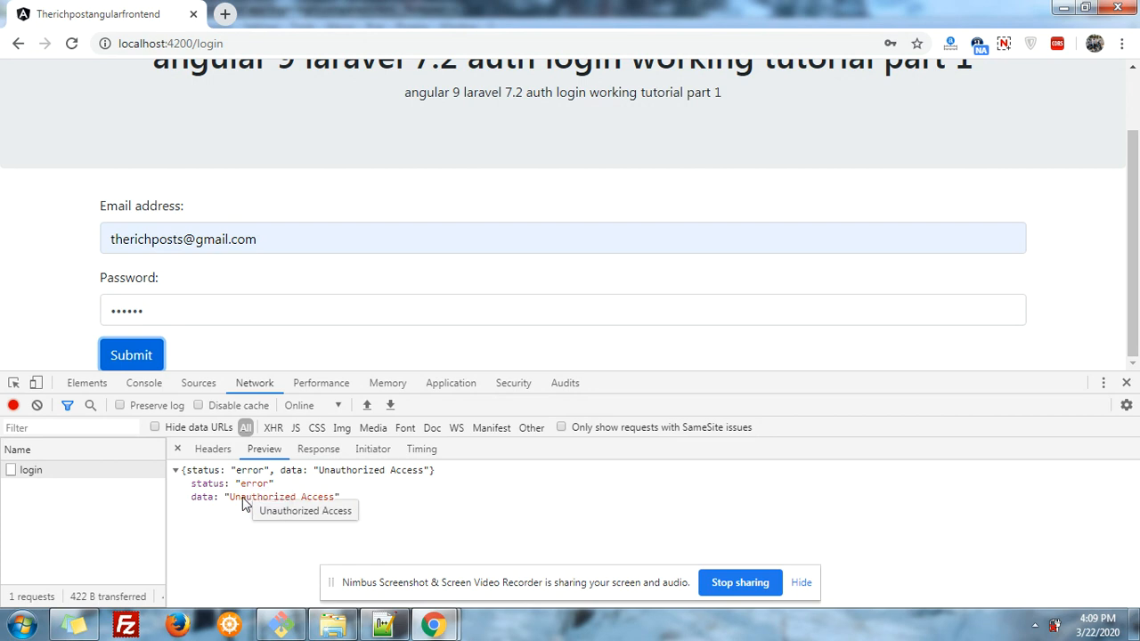
mouse_move(234, 484)
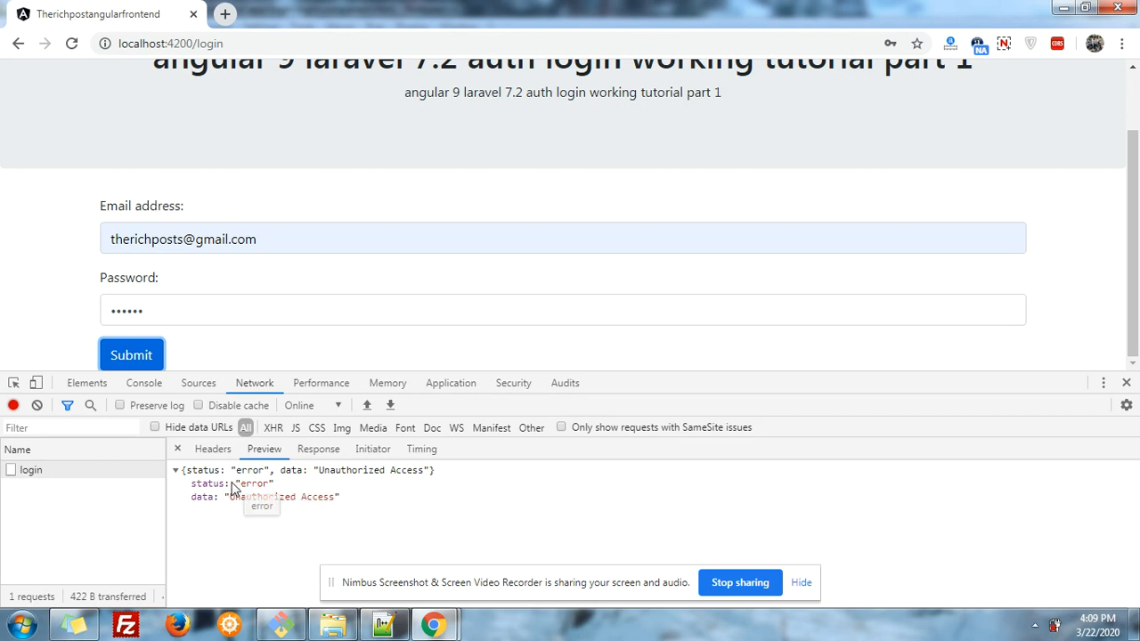
left_click(212, 449)
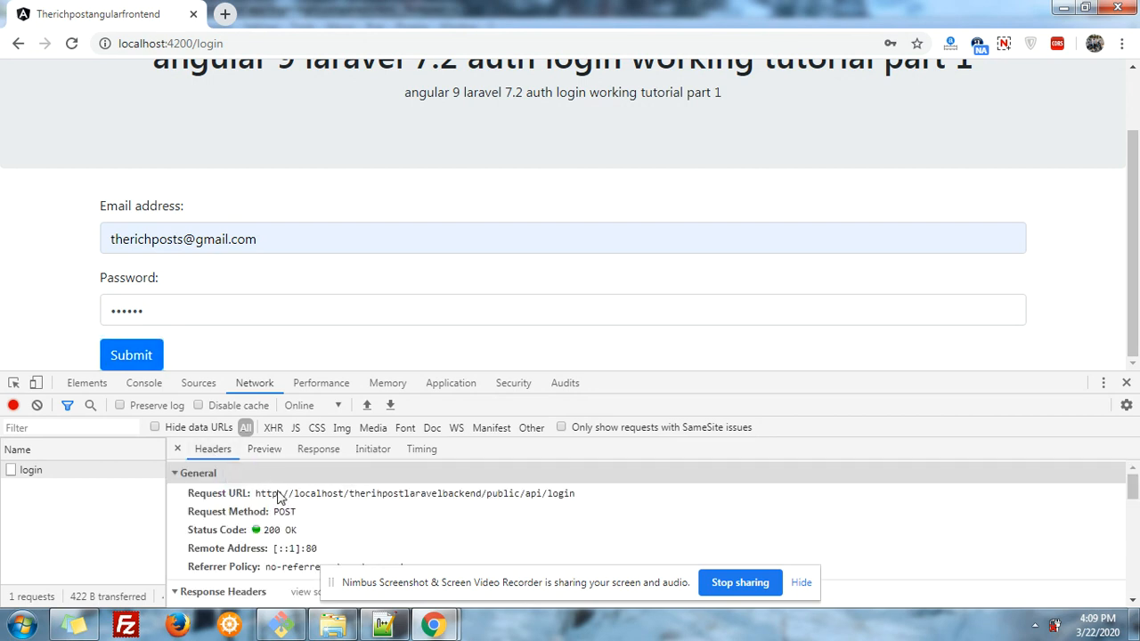
mouse_move(323, 503)
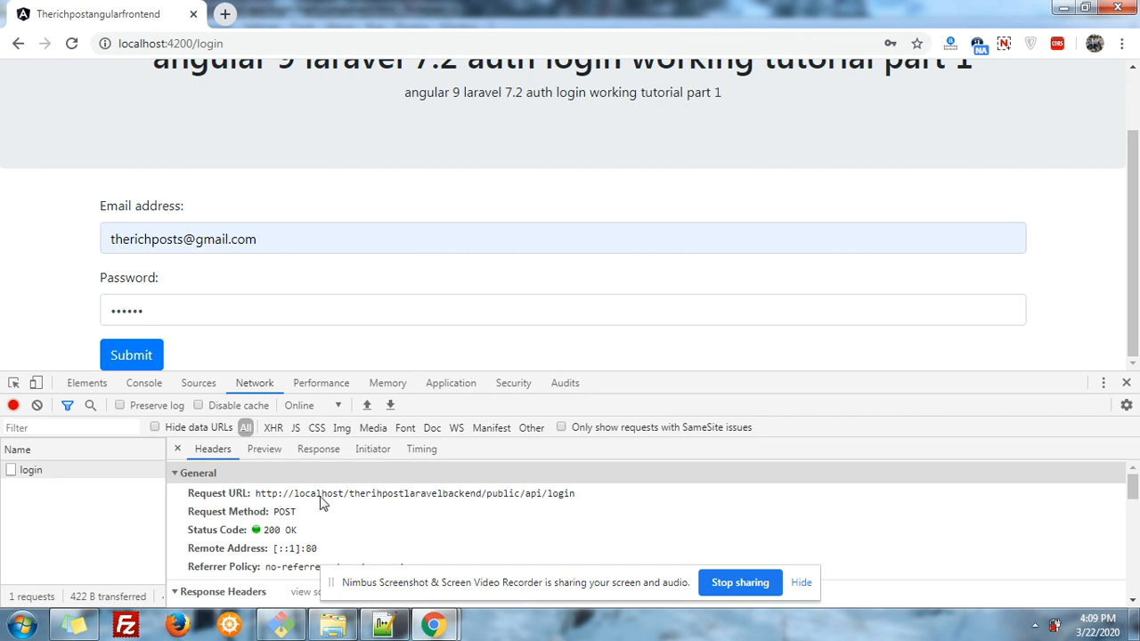
mouse_move(364, 503)
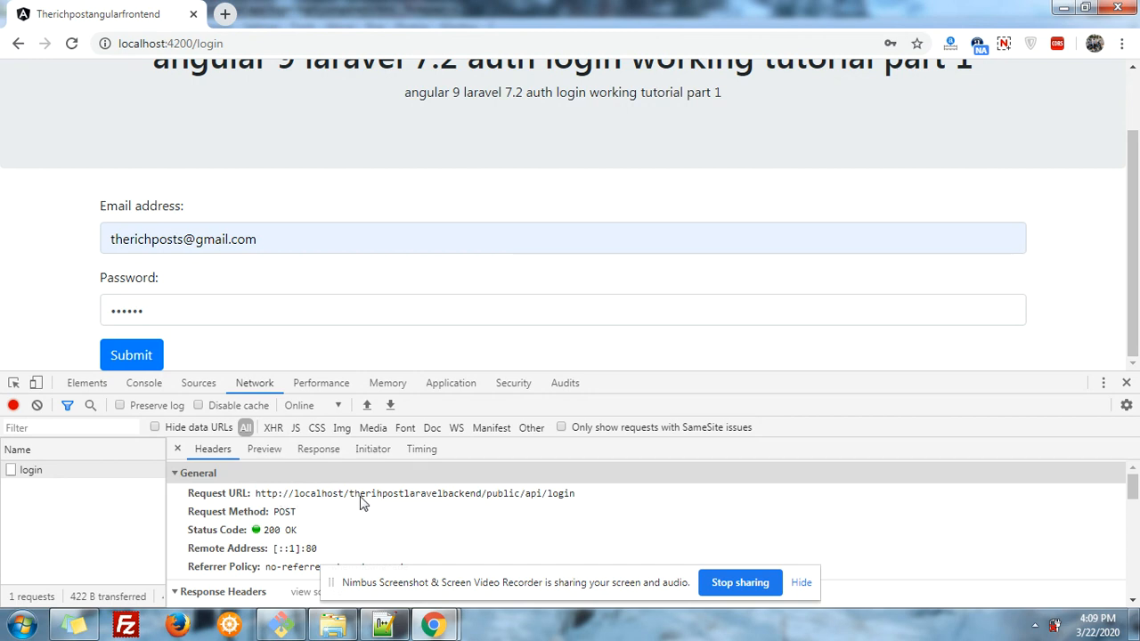
mouse_move(506, 505)
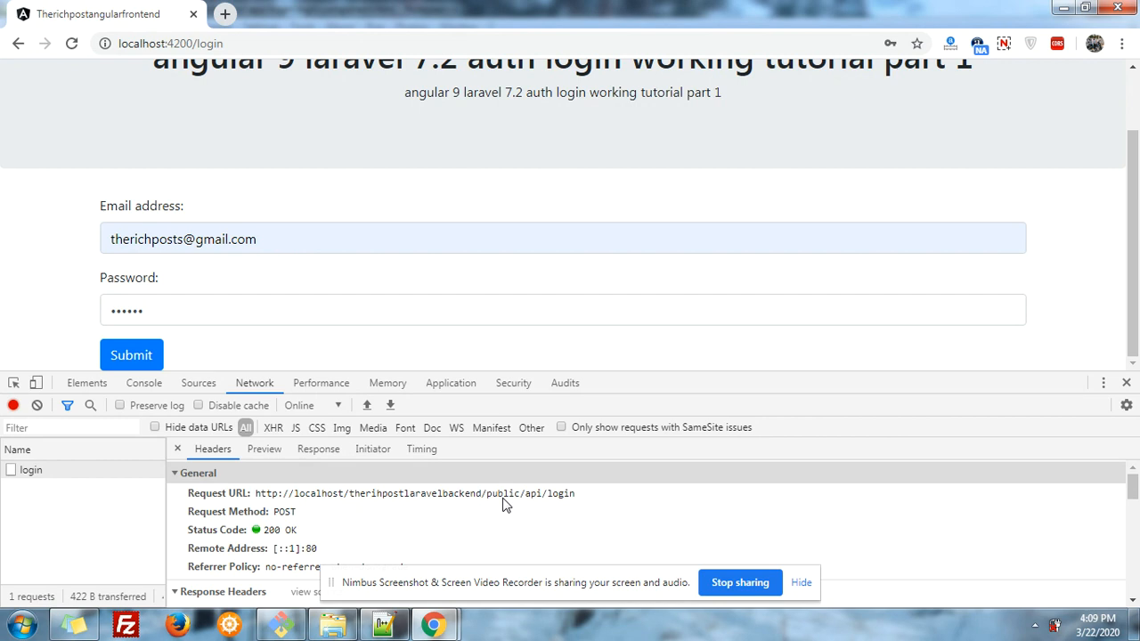
mouse_move(1119, 481)
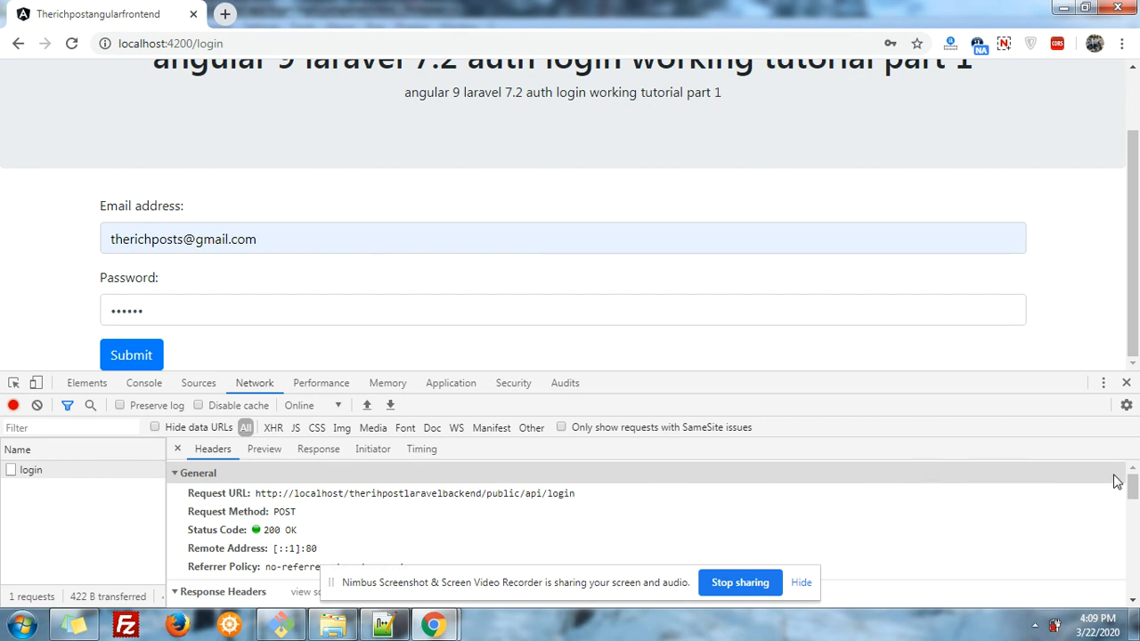
scroll("down", 3)
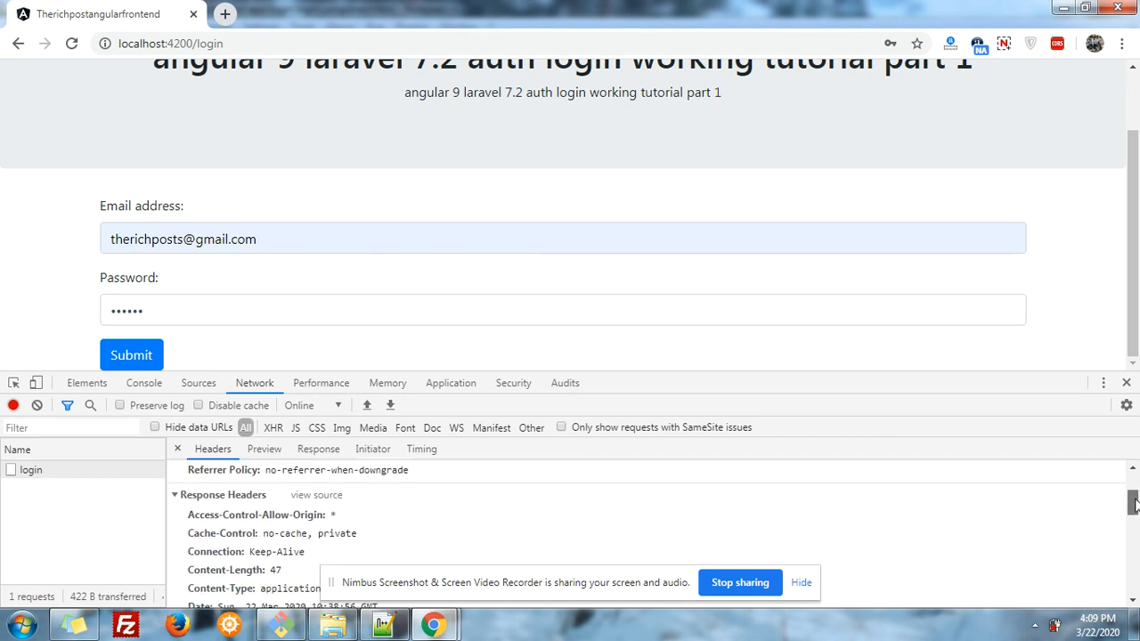
left_click(264, 449)
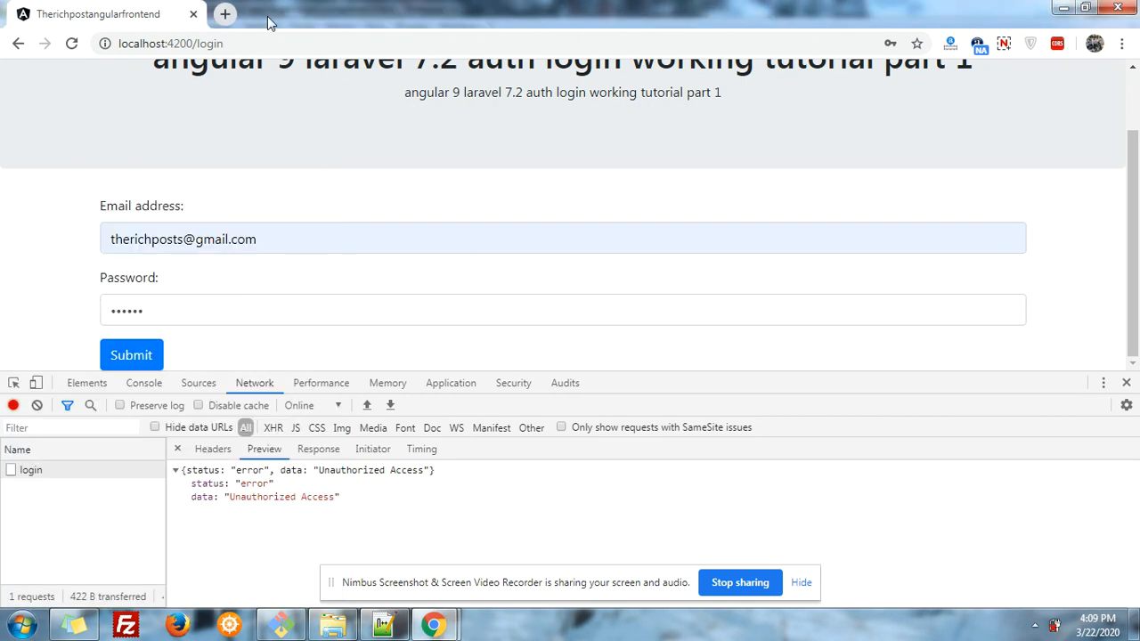
Search Google for 'postman chrome' from a new tab's omnibox suggestion.
type("post")
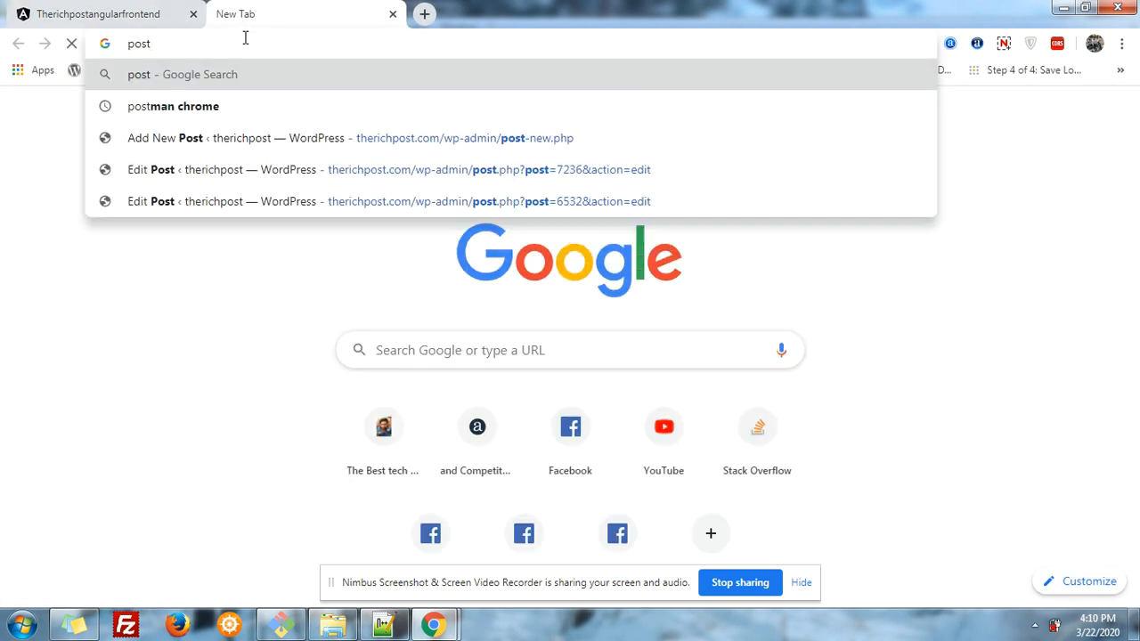
left_click(173, 107)
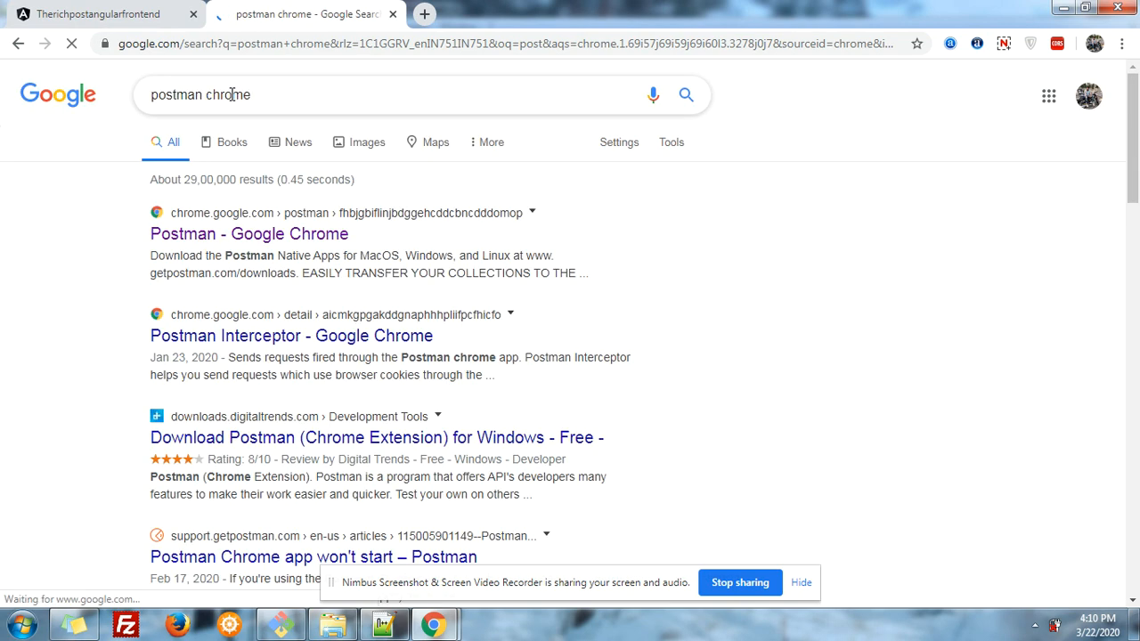
left_click(250, 233)
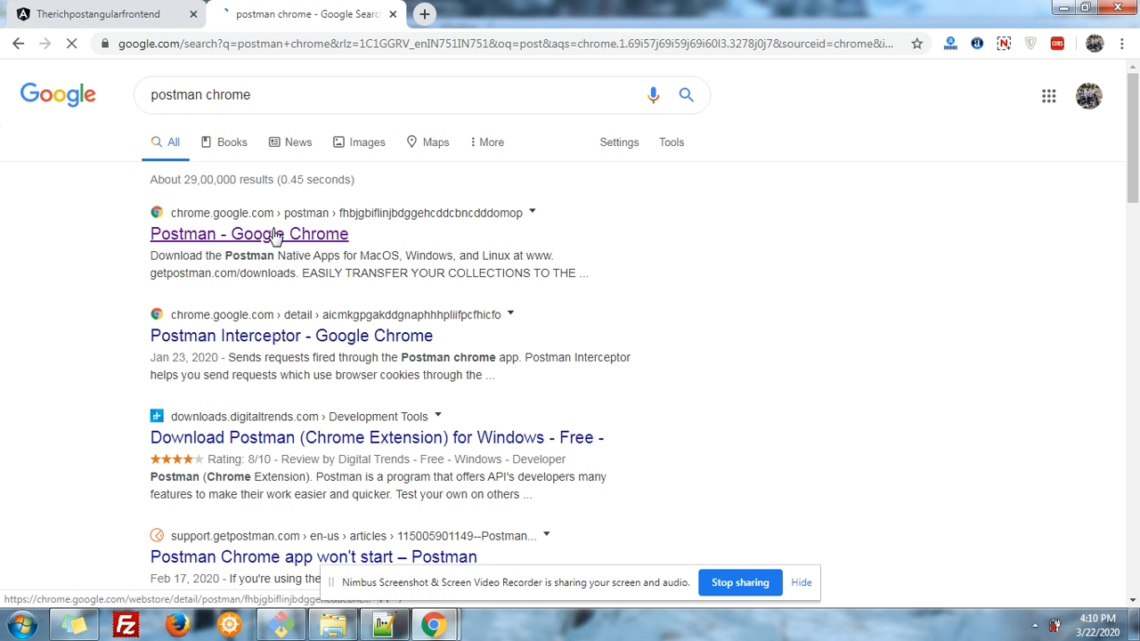
Launch the Postman Chrome app from the search result; its deprecation notice appears.
left_click(249, 234)
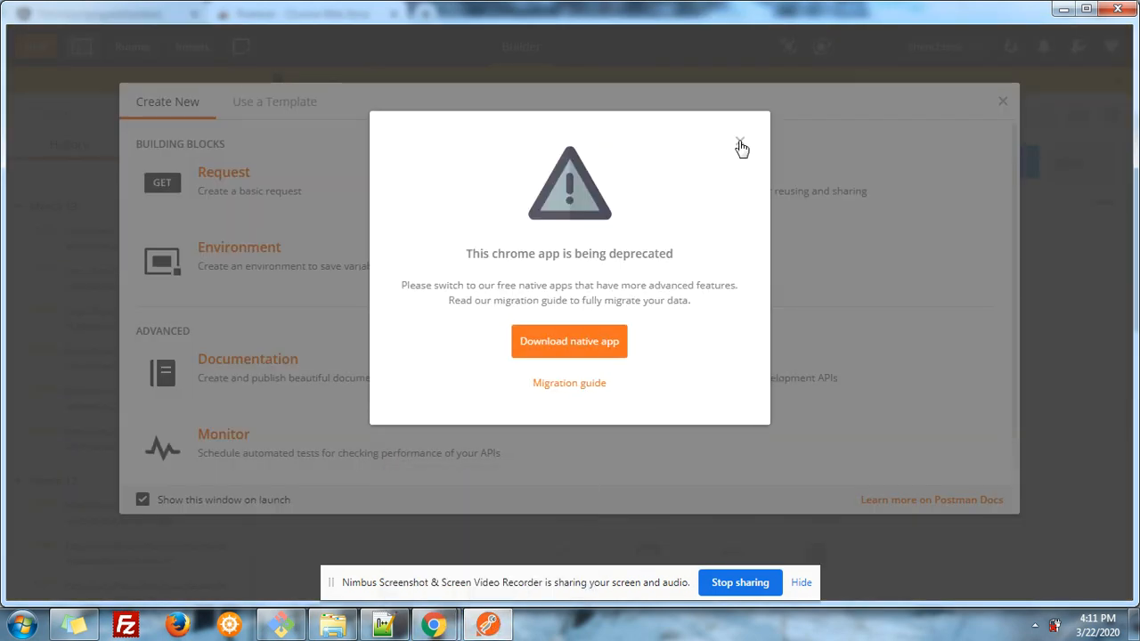
Dismiss Postman's deprecation notice and the Create New start window.
left_click(741, 146)
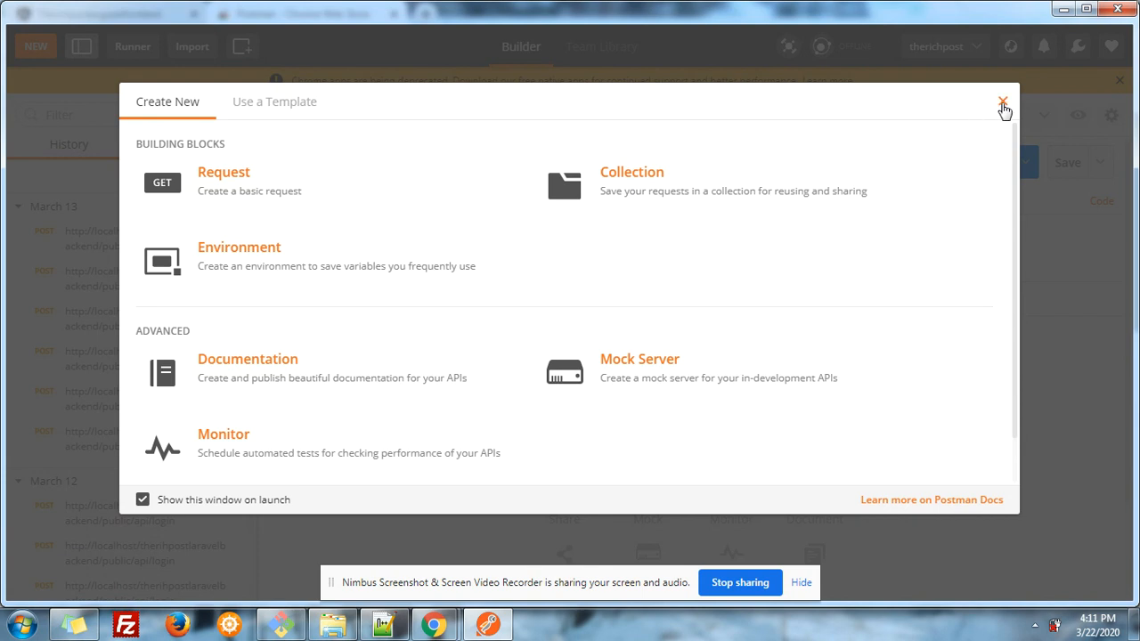
left_click(1003, 99)
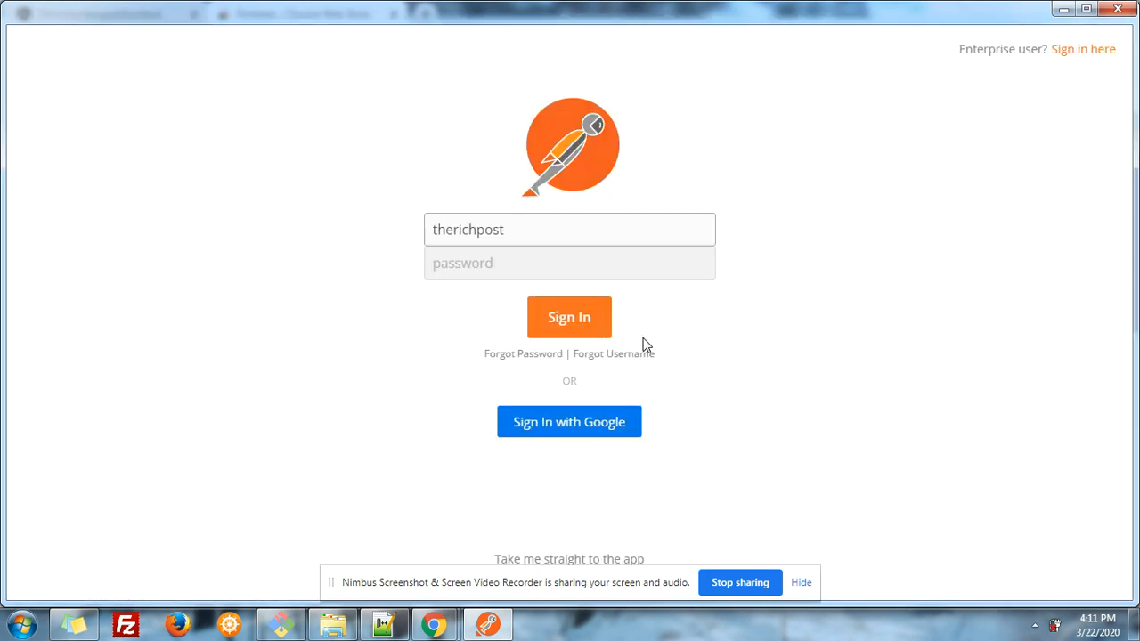
mouse_move(613, 352)
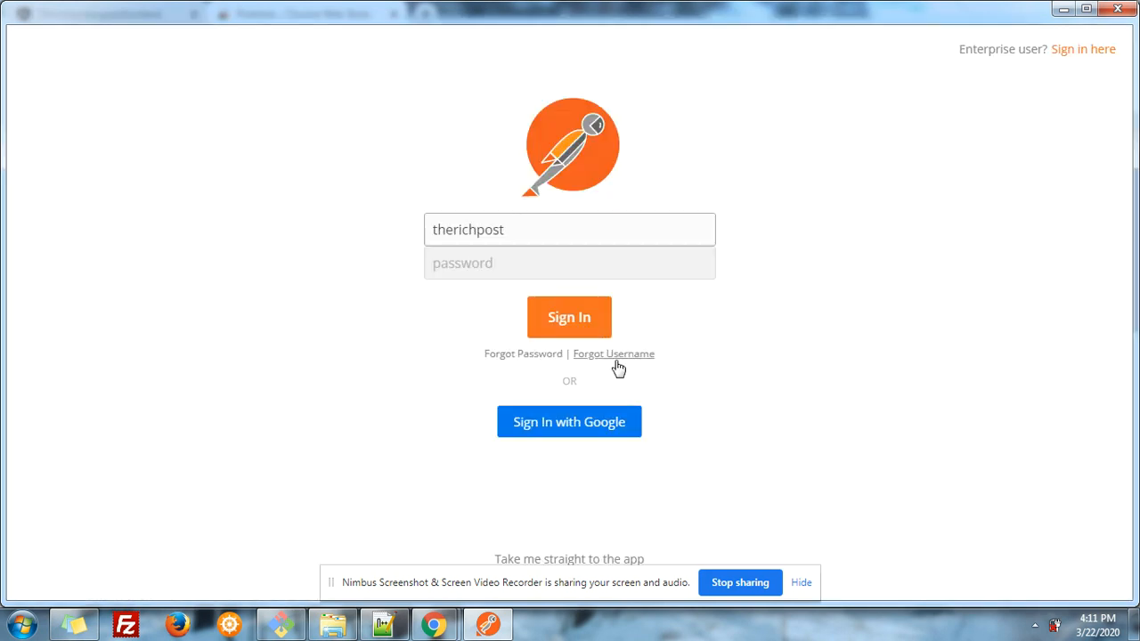
mouse_move(597, 559)
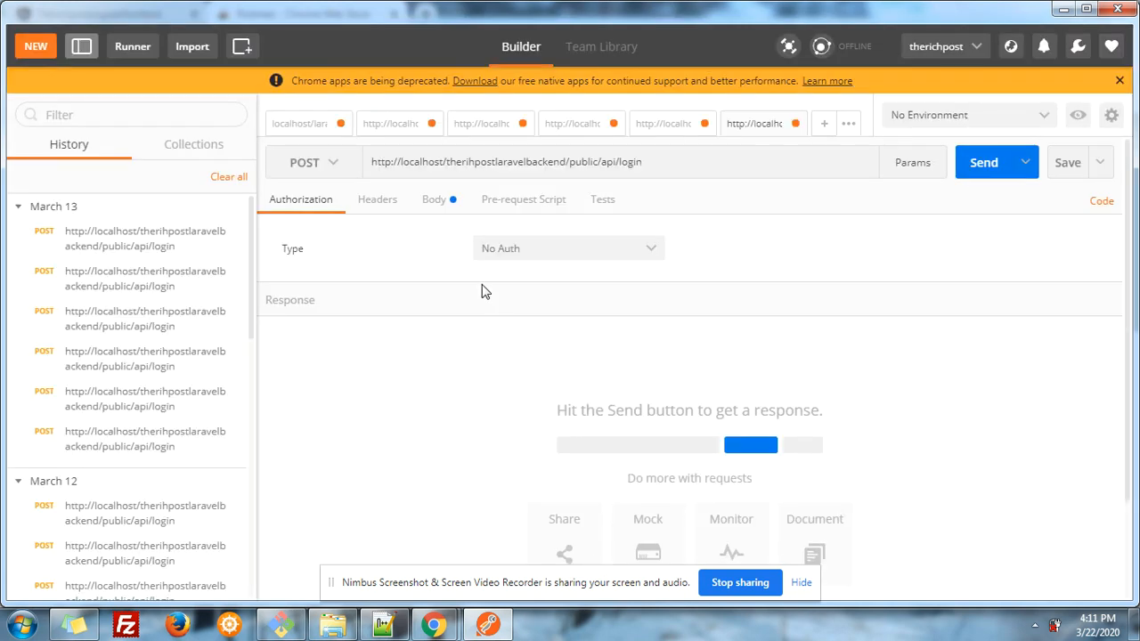
Review the saved login request's headers and body, selecting the stored email value.
left_click(378, 200)
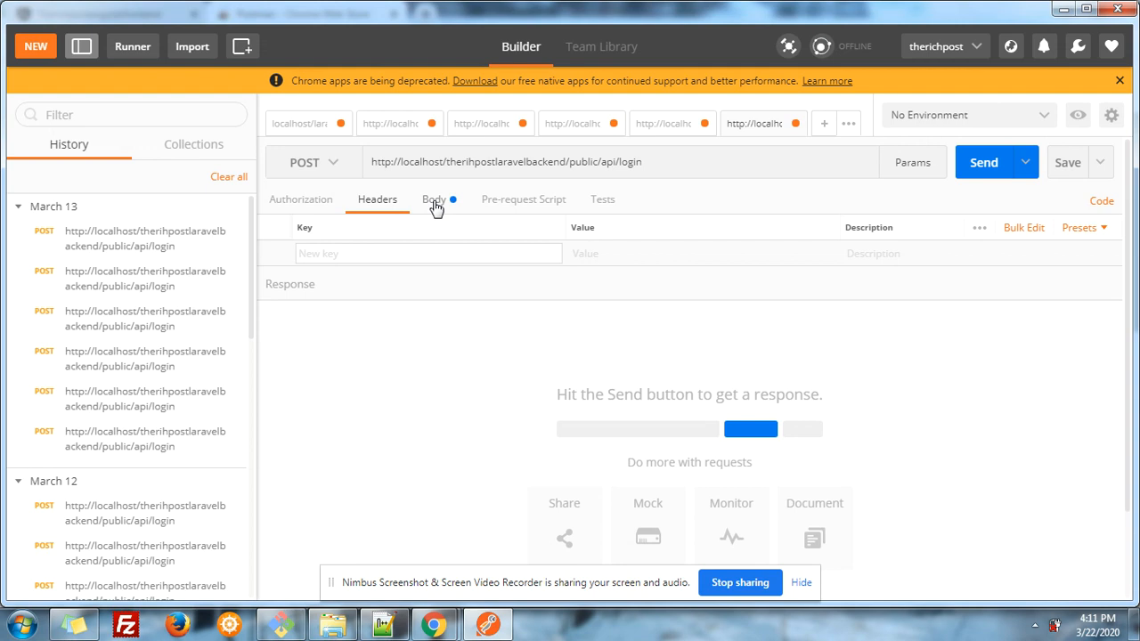
left_click(435, 200)
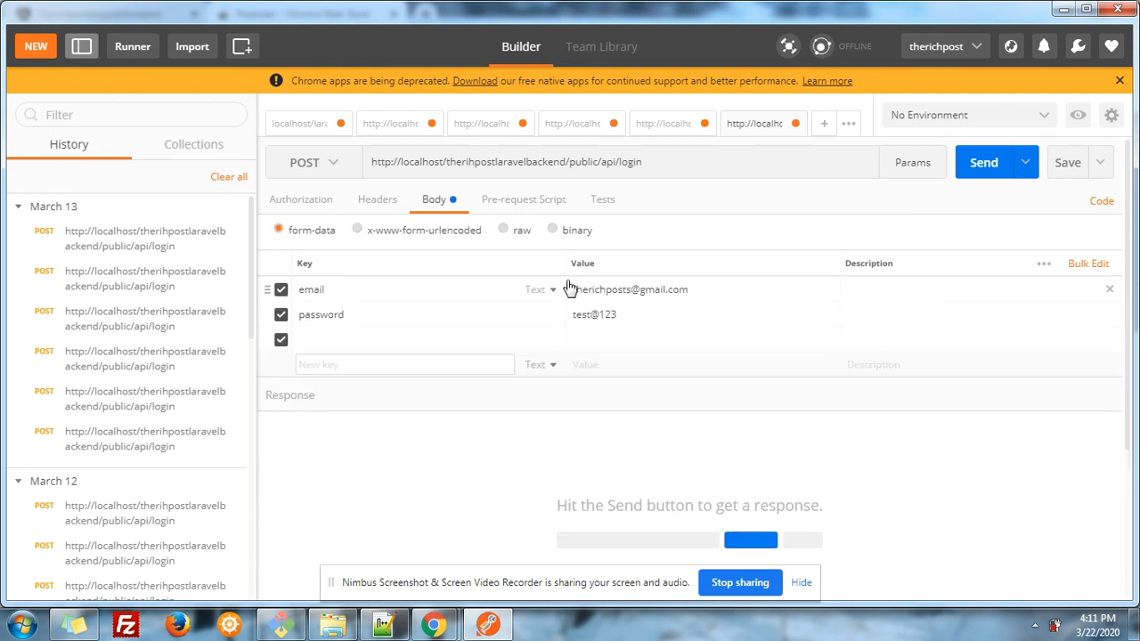
double_click(631, 288)
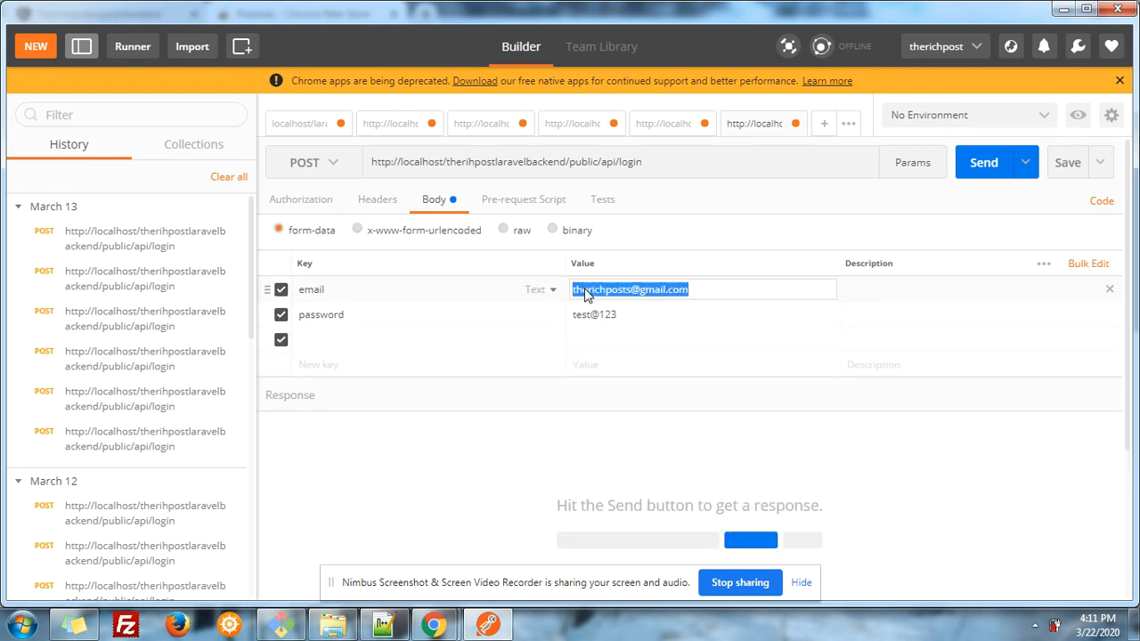
mouse_move(790, 230)
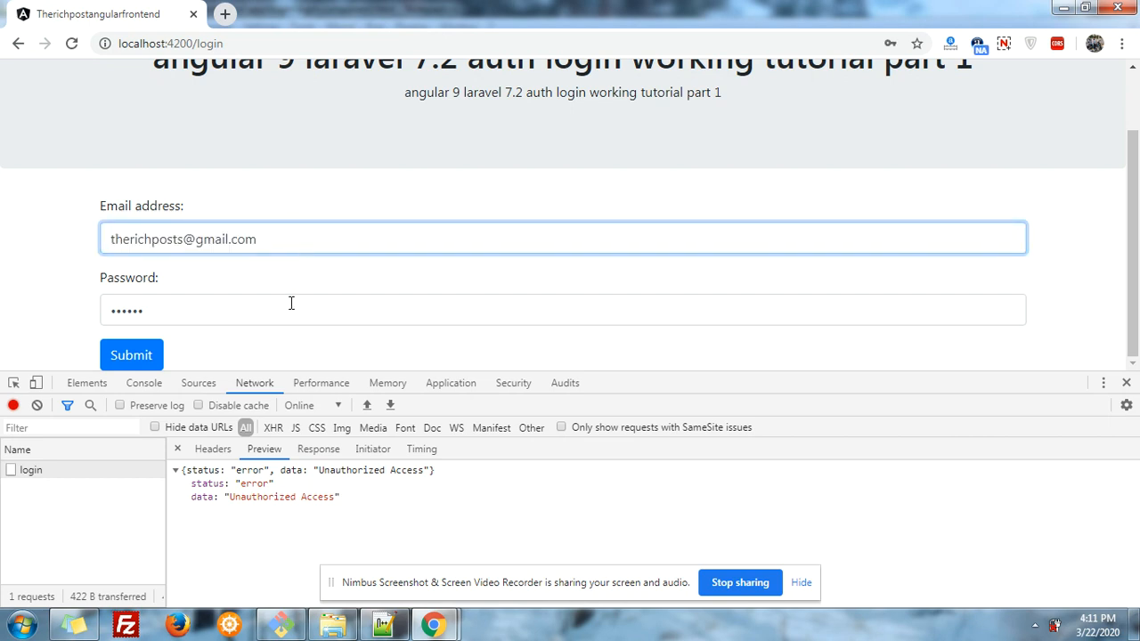
Re-enter the corrected password and log in, acknowledging the 'success' alert to reach userdashboard.
key("BackSpace")
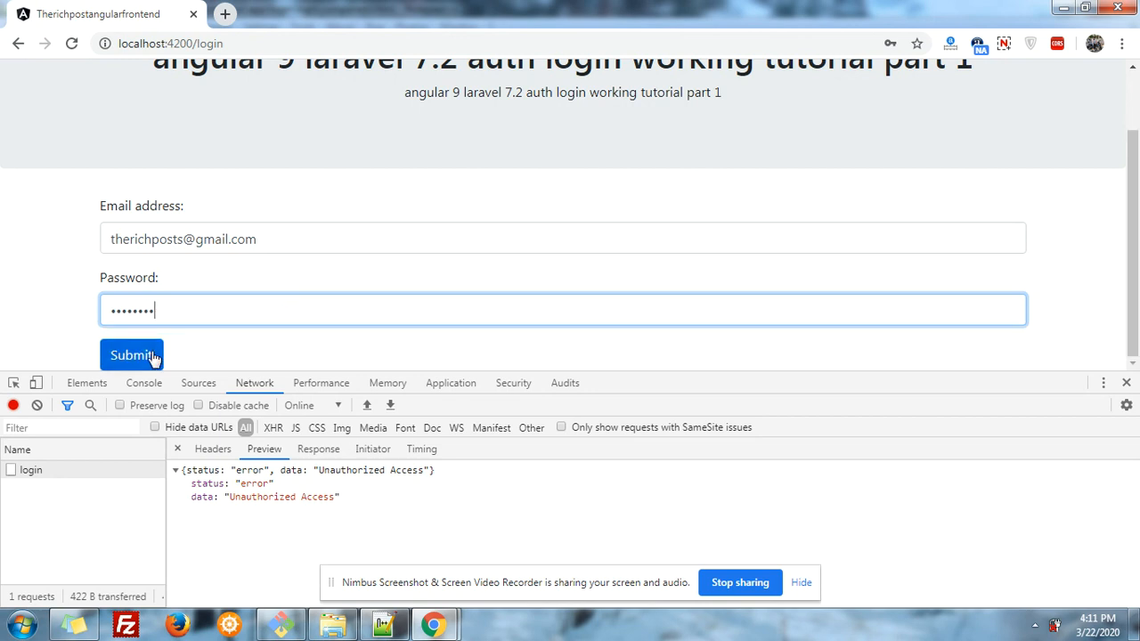
left_click(132, 354)
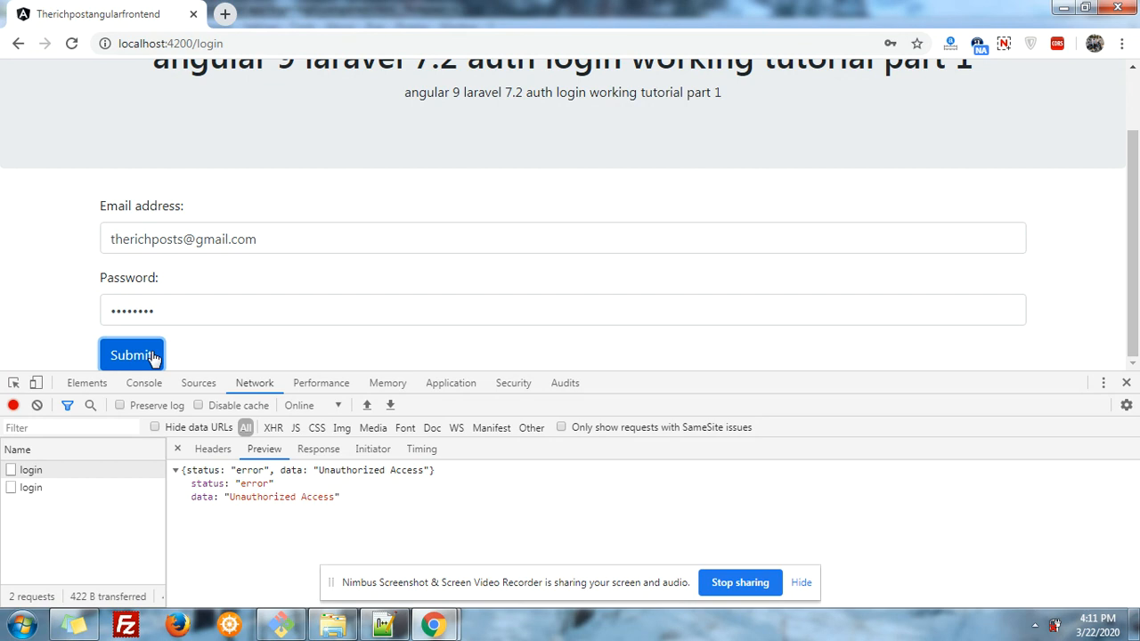
left_click(132, 354)
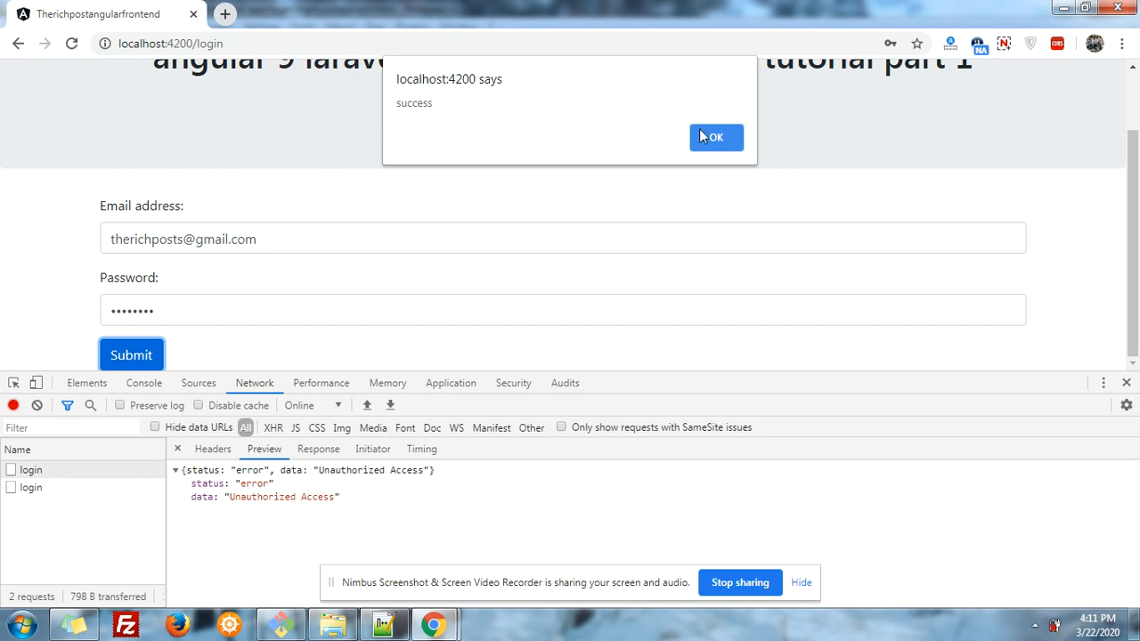
left_click(714, 137)
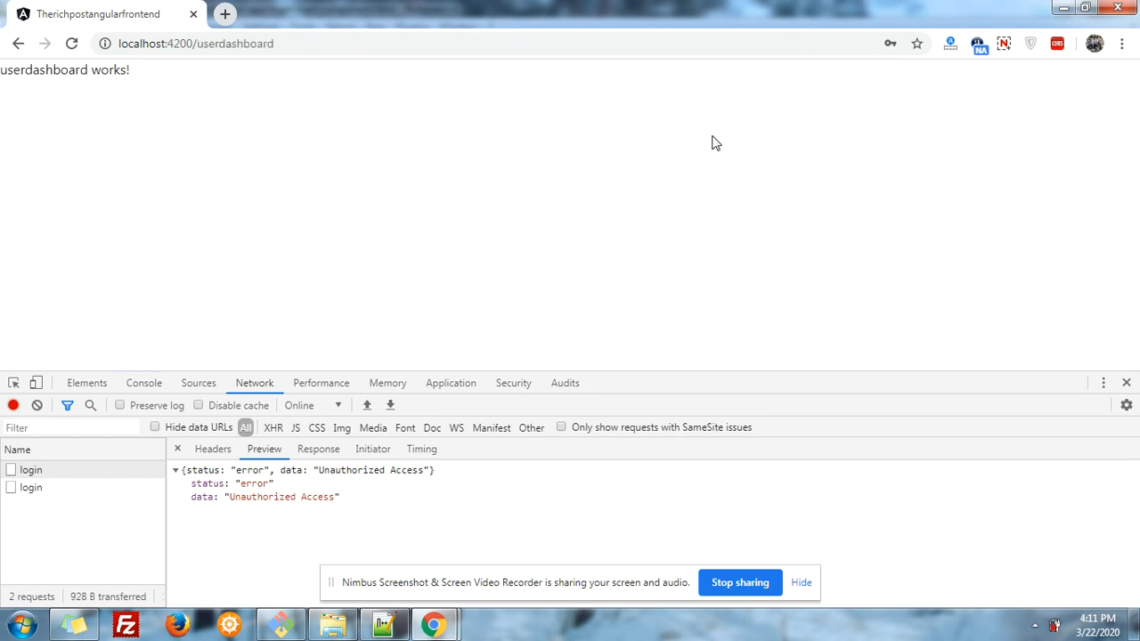
Preview the newest login response showing status 'success', a token and name 'therichpost'.
left_click(30, 488)
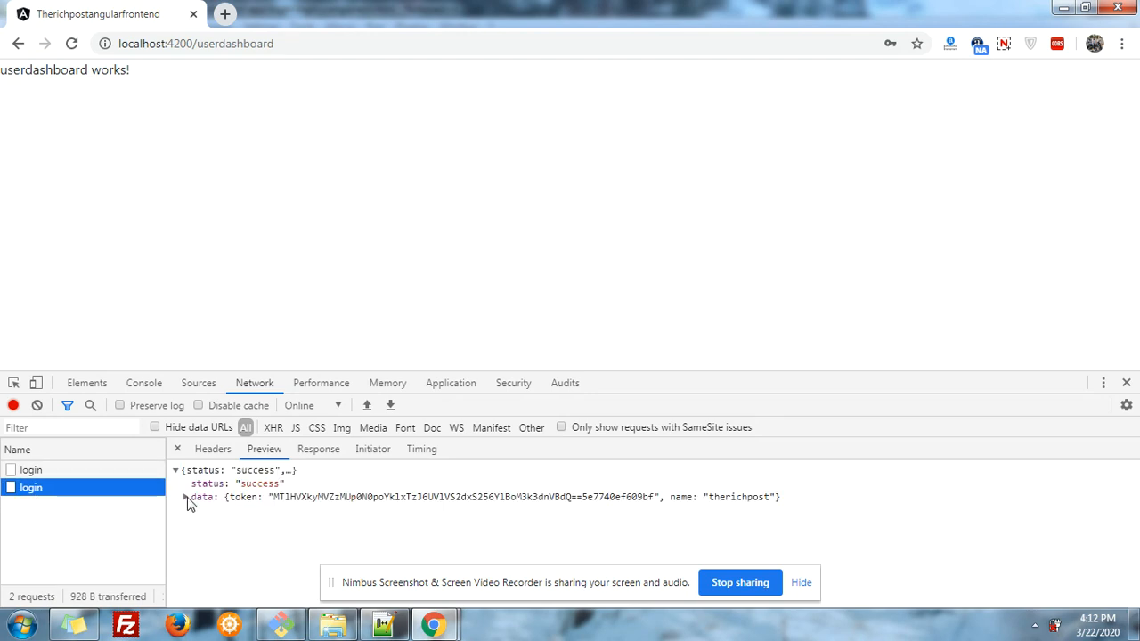
left_click(189, 497)
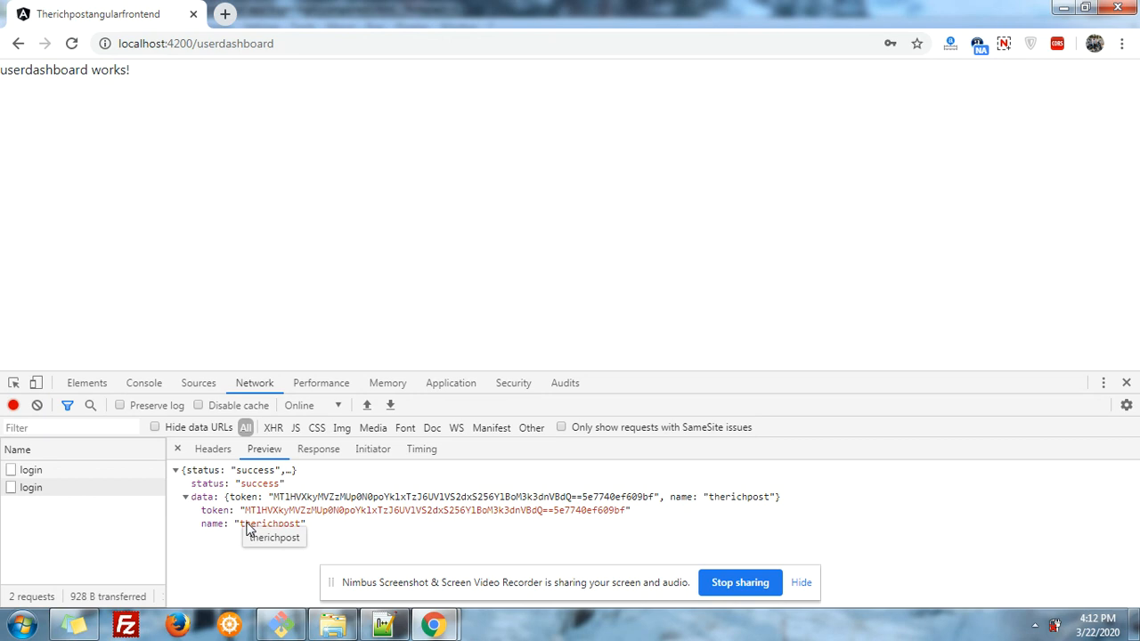
mouse_move(258, 516)
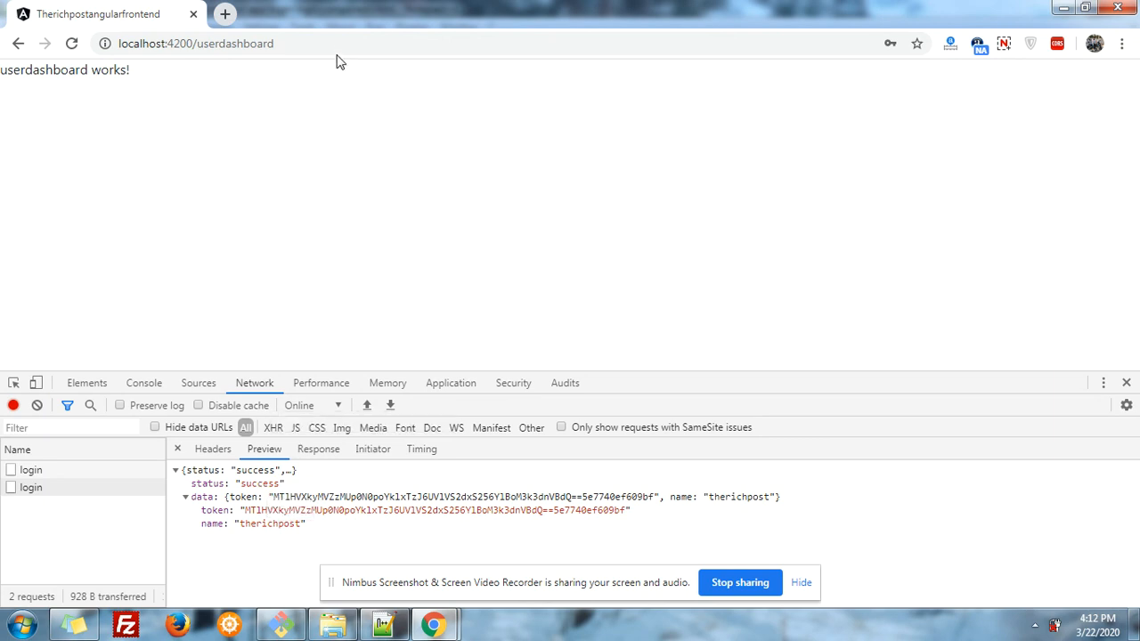
left_click(196, 42)
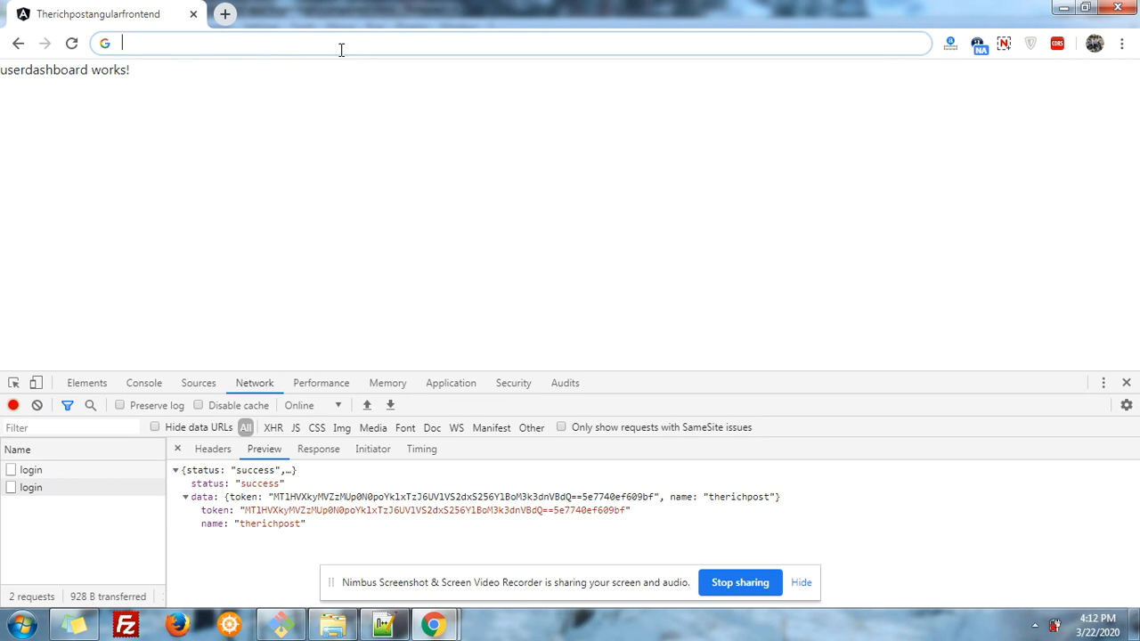
mouse_move(400, 98)
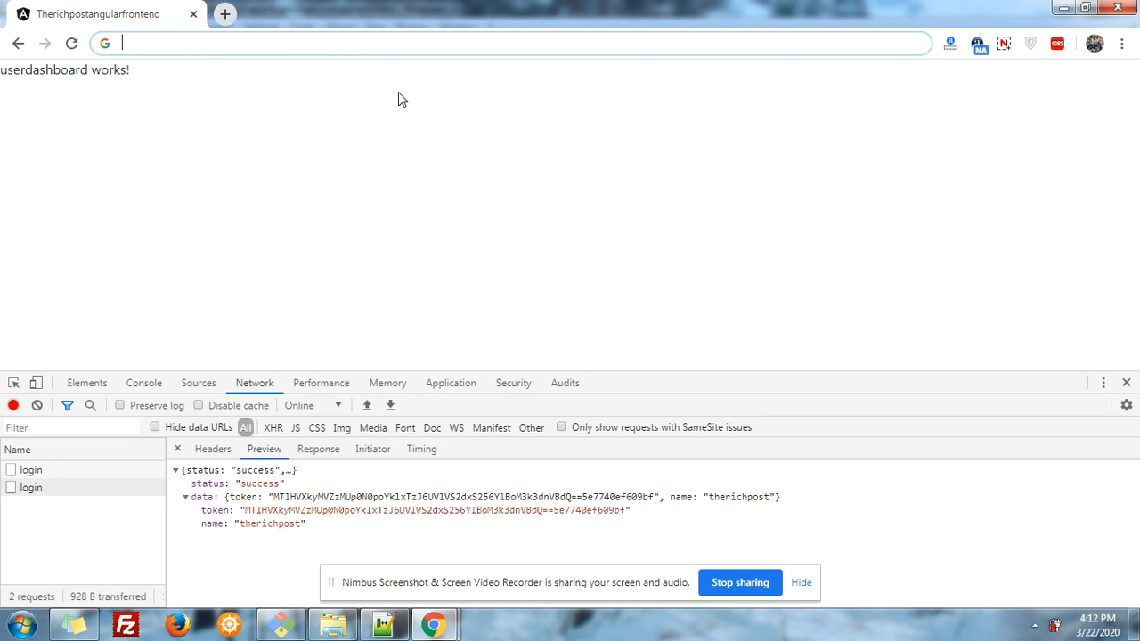
mouse_move(477, 164)
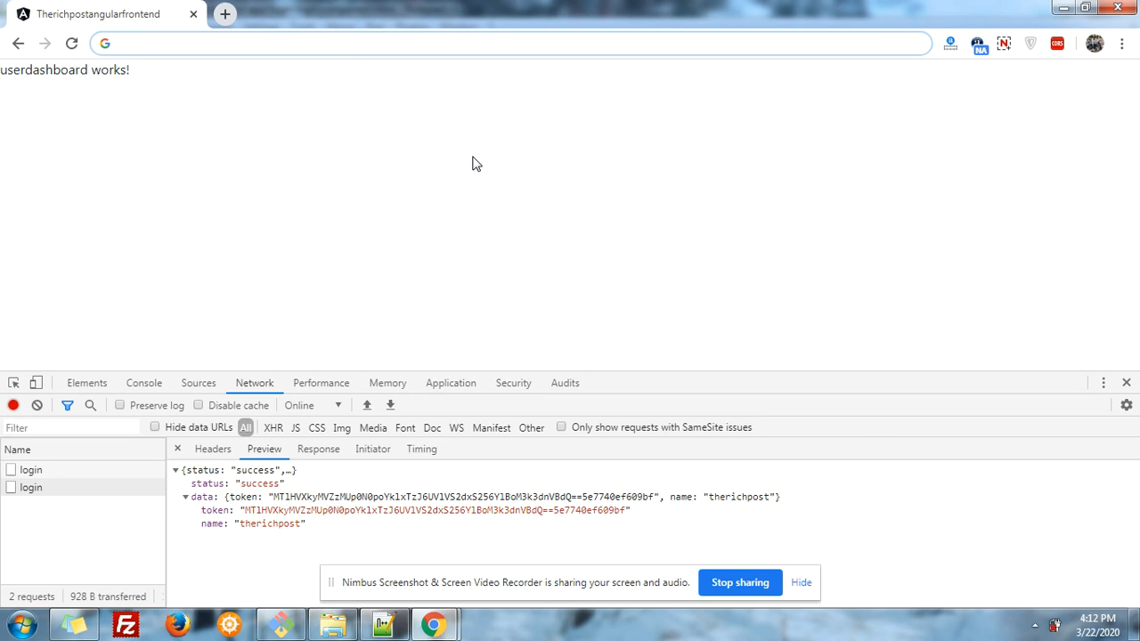
mouse_move(658, 494)
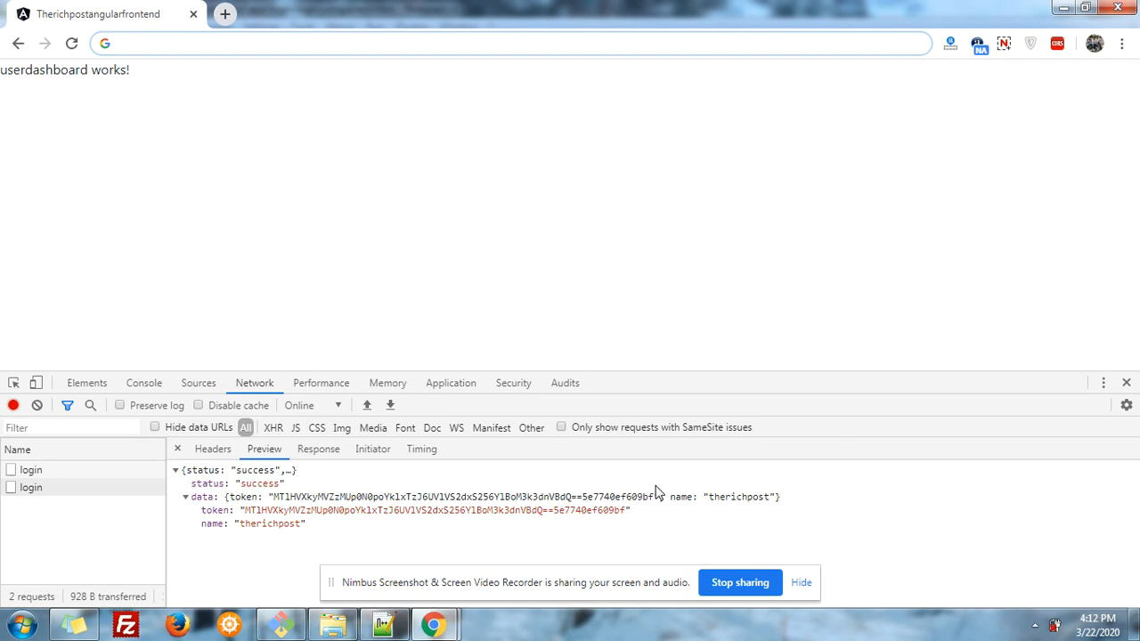